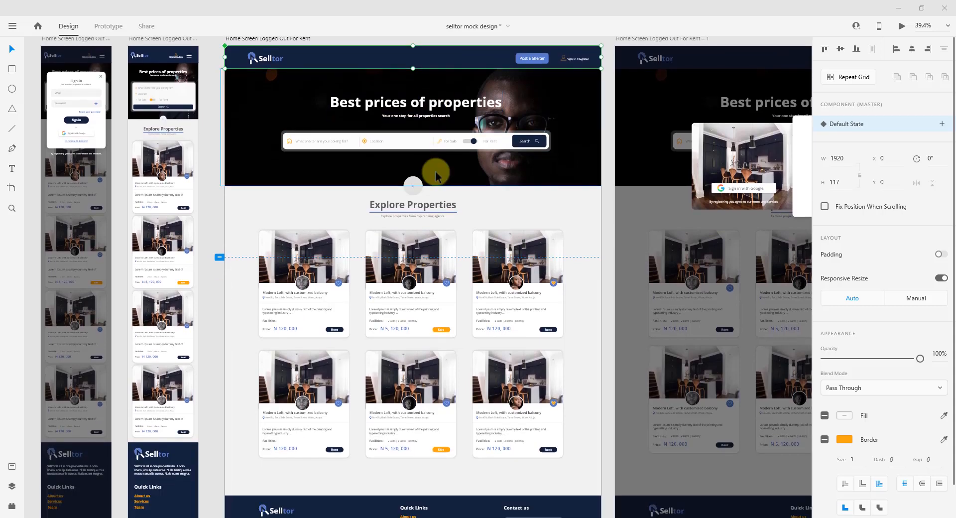
Review the WampServer page, then switch to the Node.js site and on to the Git homepage.
scroll("down", 3)
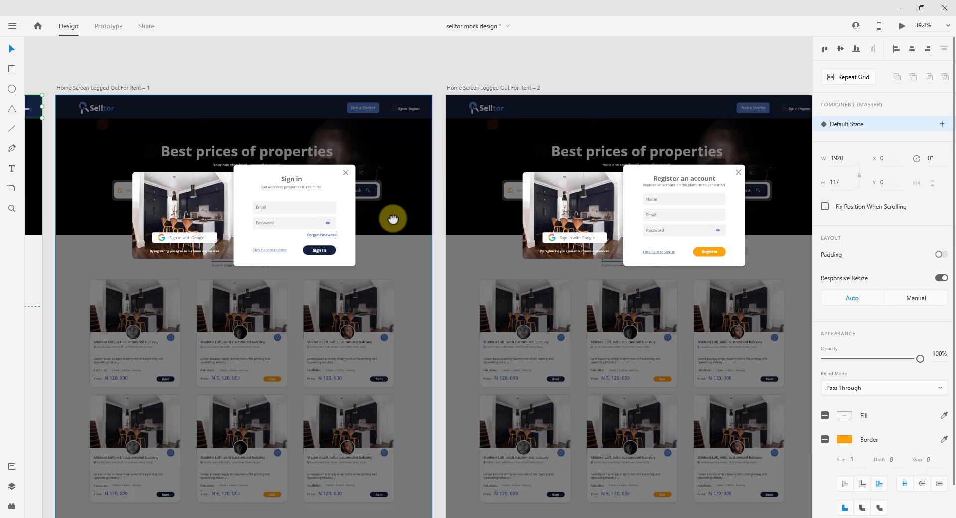
mouse_move(408, 221)
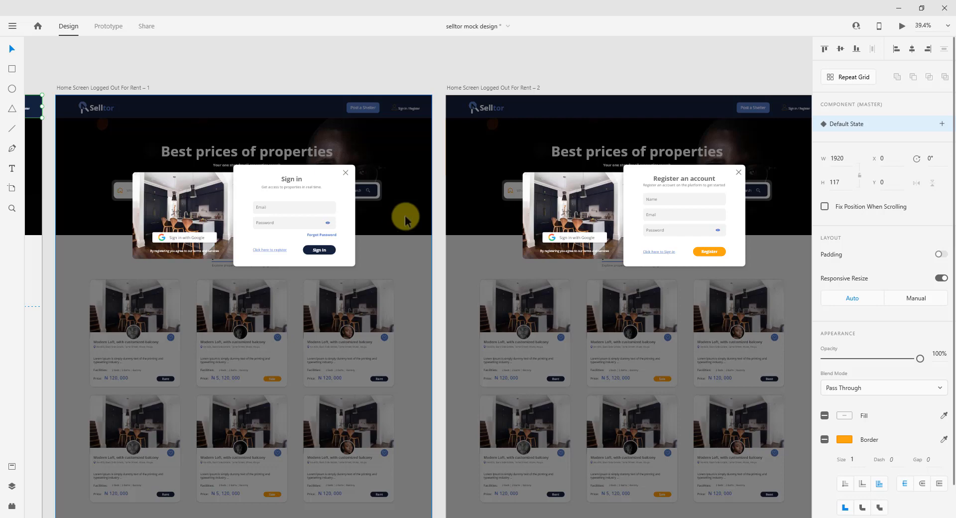
scroll("down", 3)
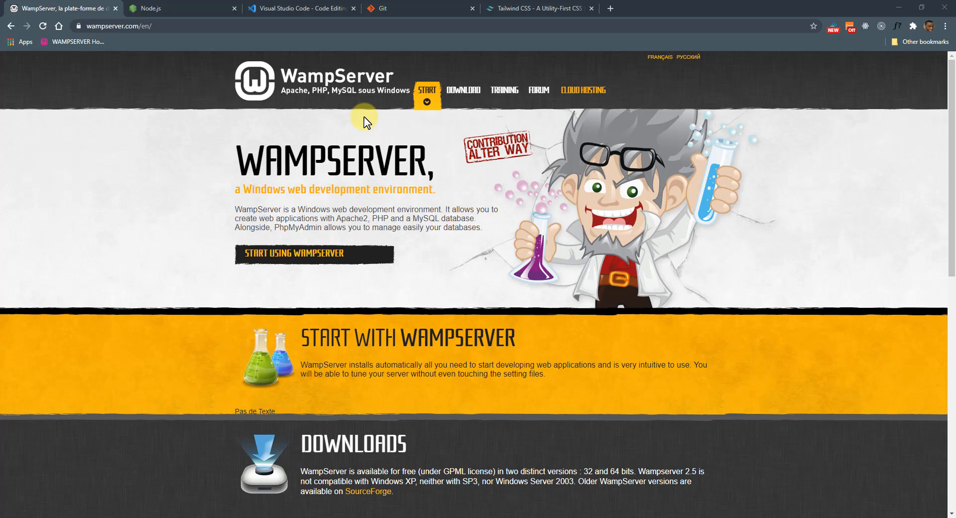
mouse_move(342, 95)
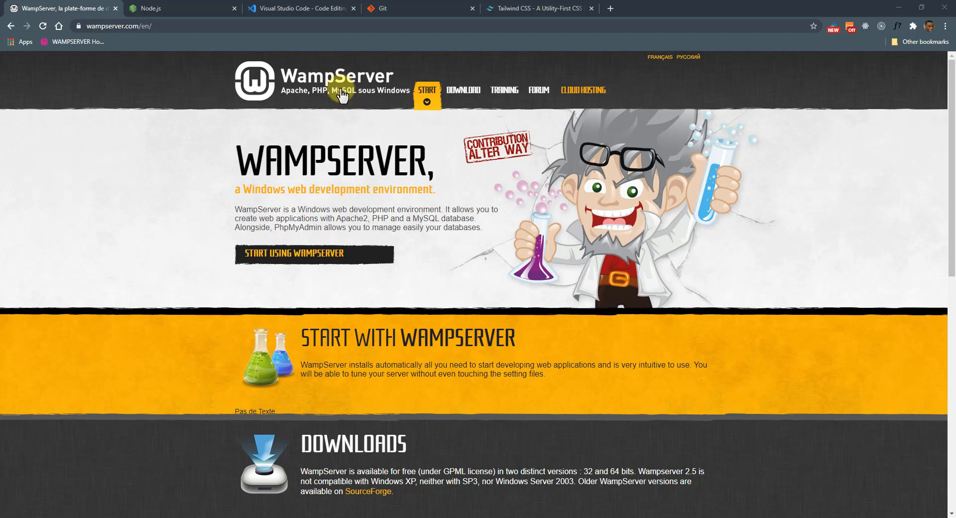
mouse_move(316, 96)
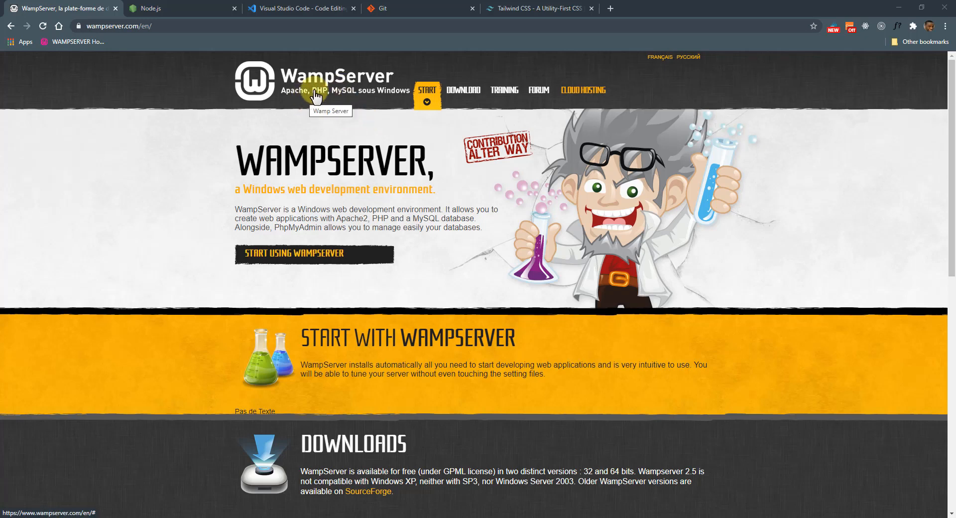
left_click(177, 8)
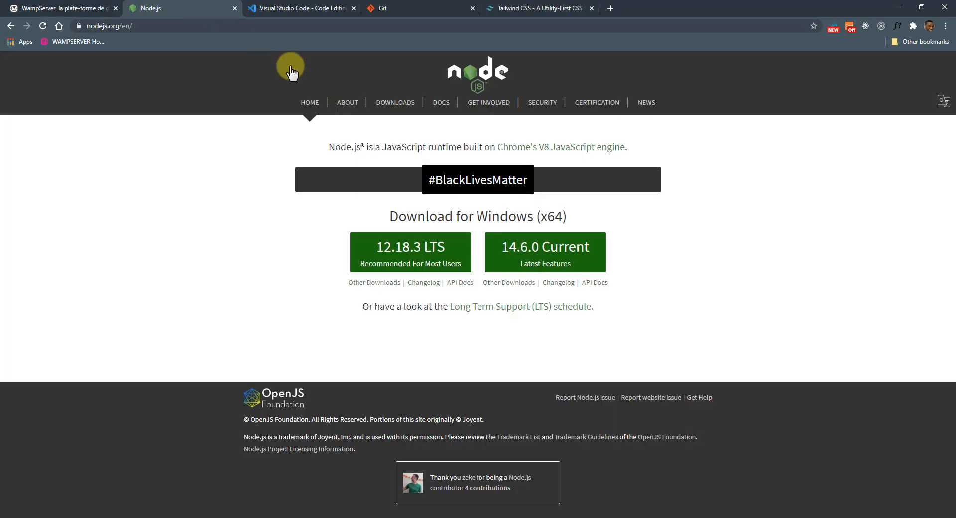
mouse_move(381, 160)
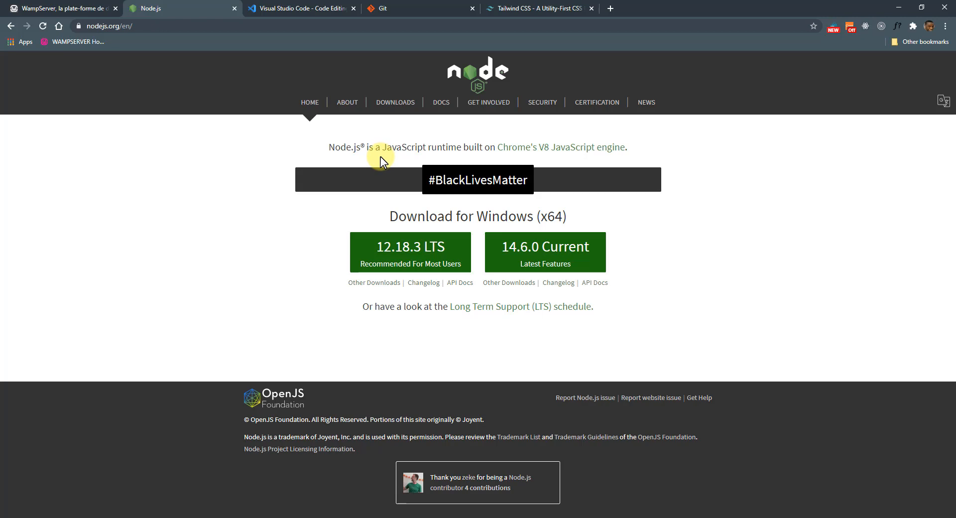
mouse_move(365, 192)
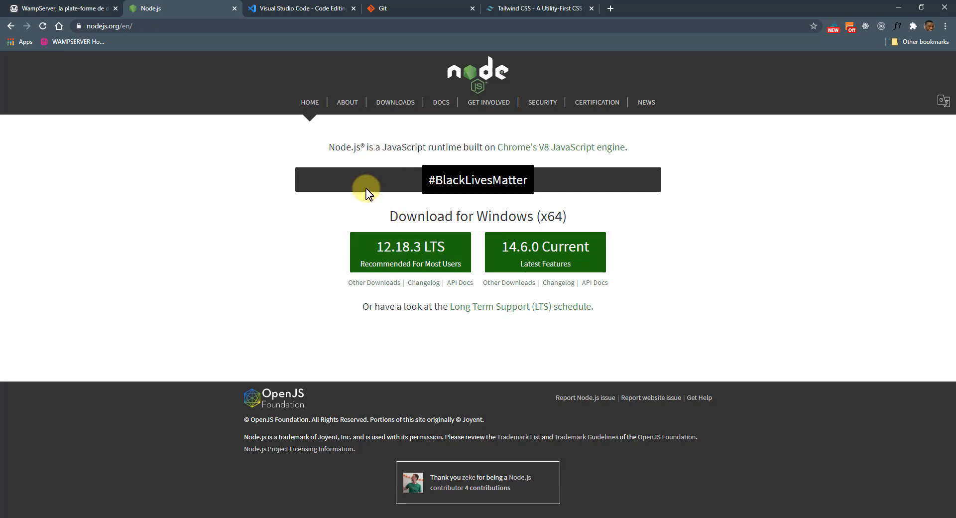
mouse_move(295, 8)
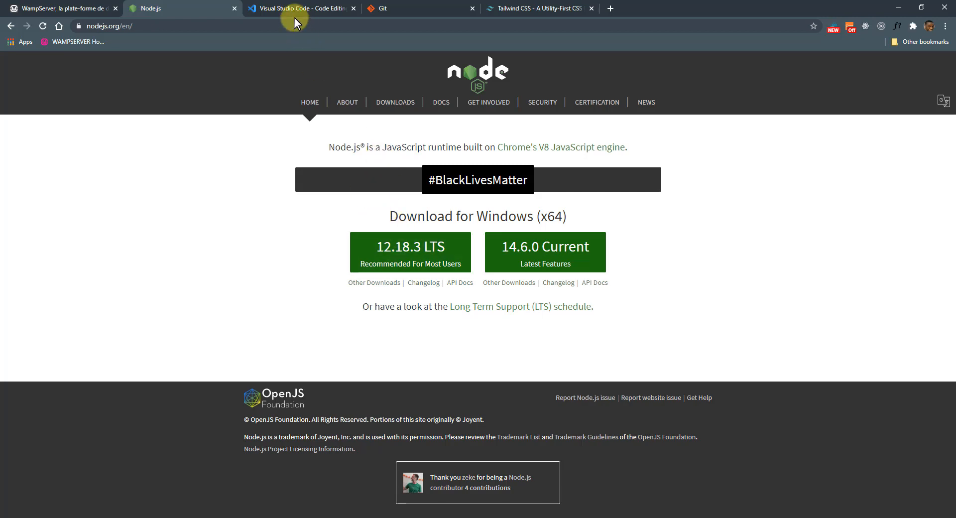
left_click(300, 8)
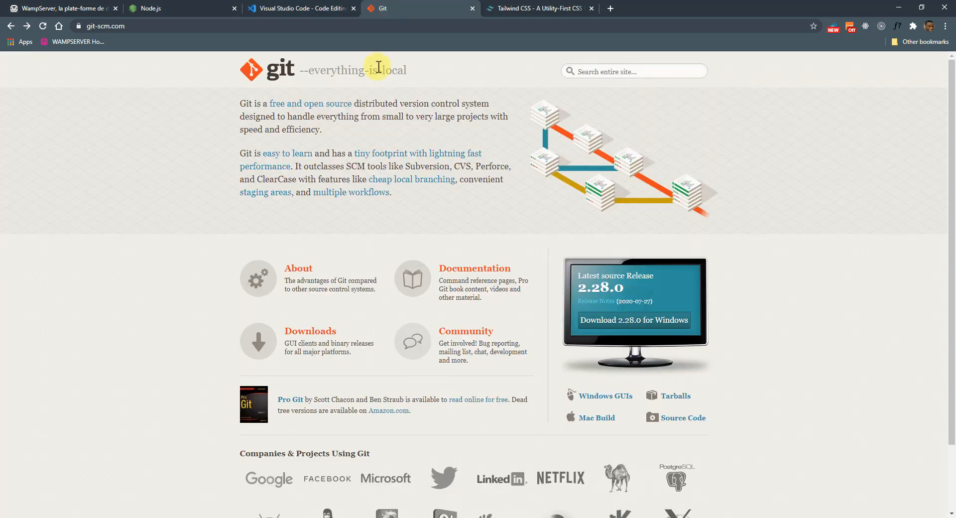
mouse_move(324, 135)
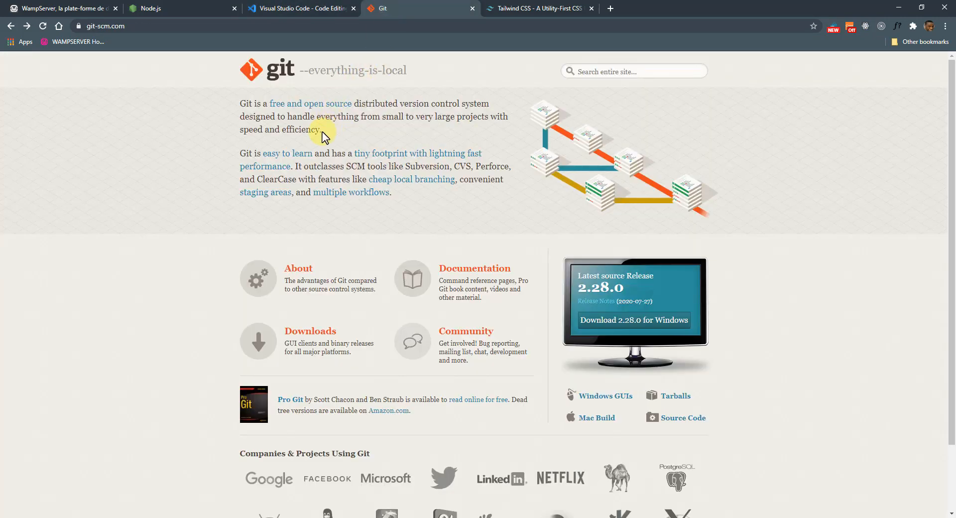
mouse_move(434, 256)
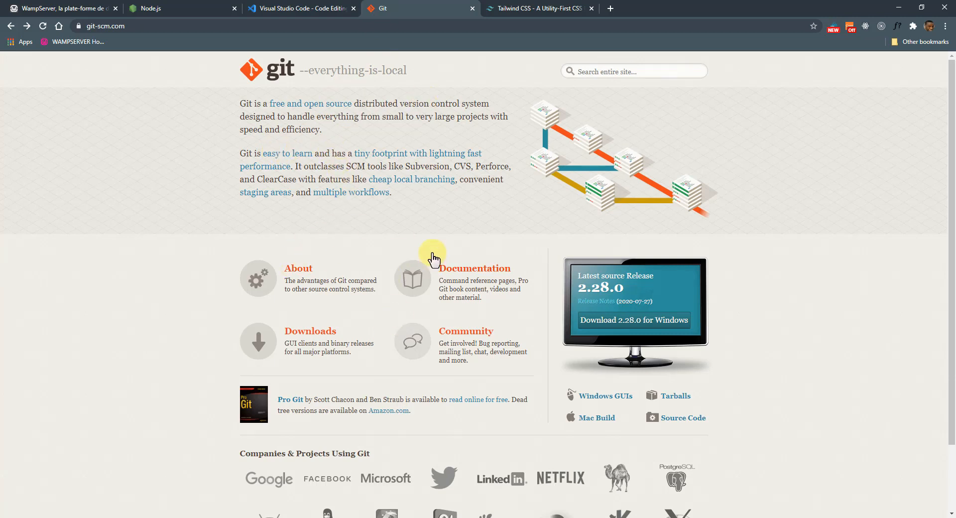
mouse_move(456, 214)
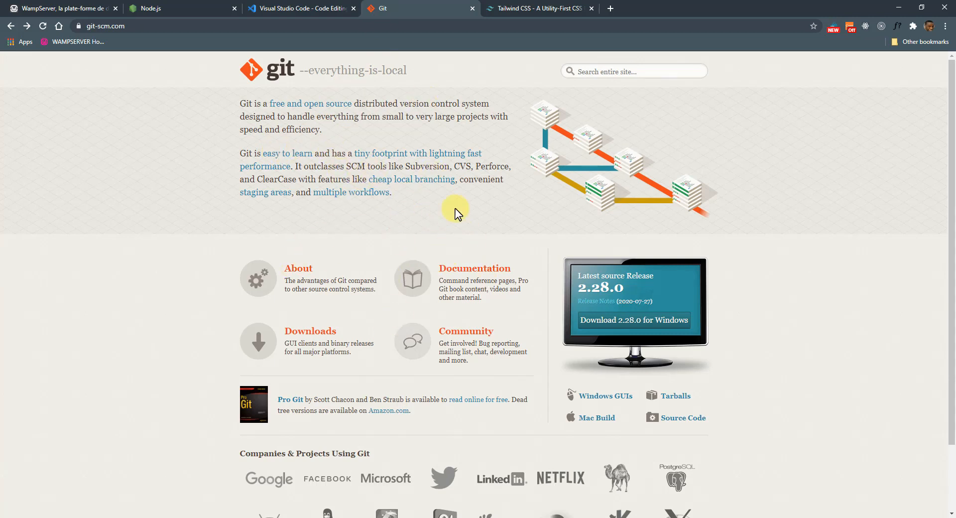
scroll("down", 3)
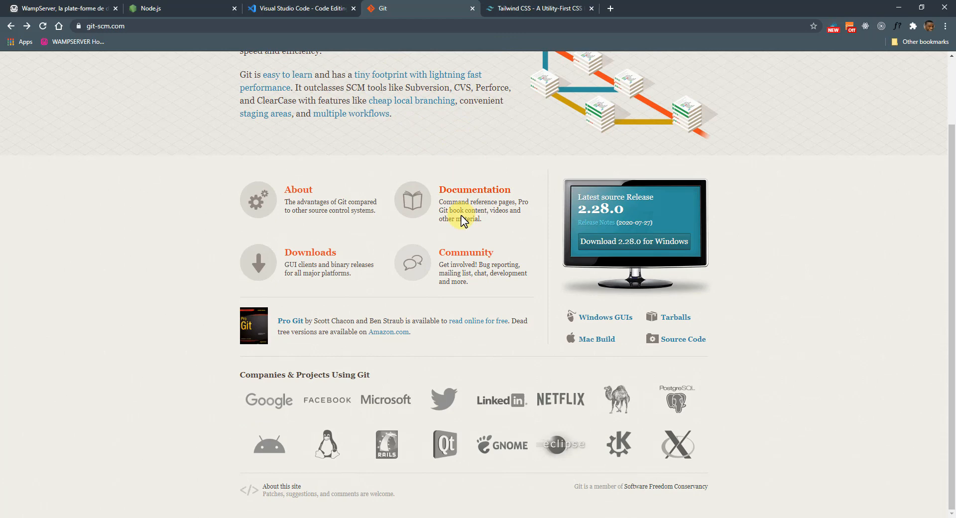
mouse_move(154, 164)
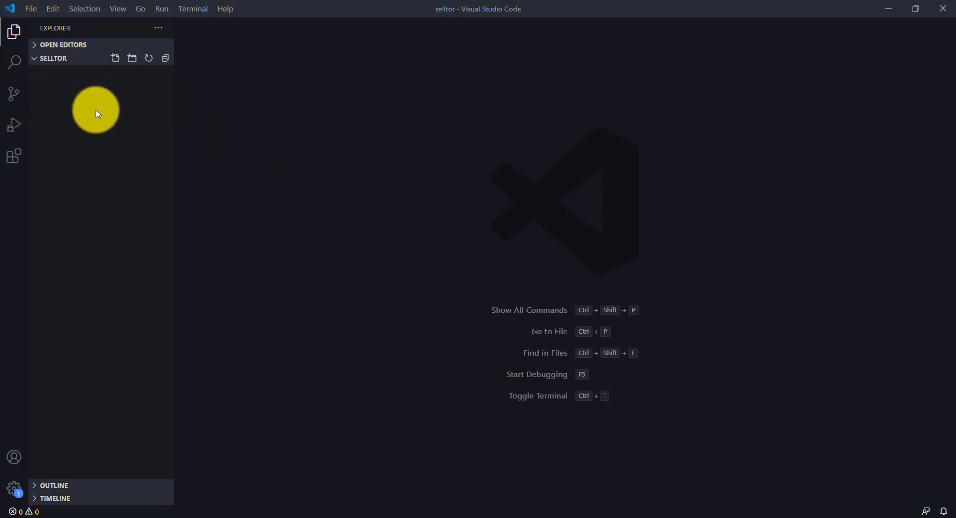
Run npm init with defaults in a new terminal and view the generated package.json.
left_click(192, 9)
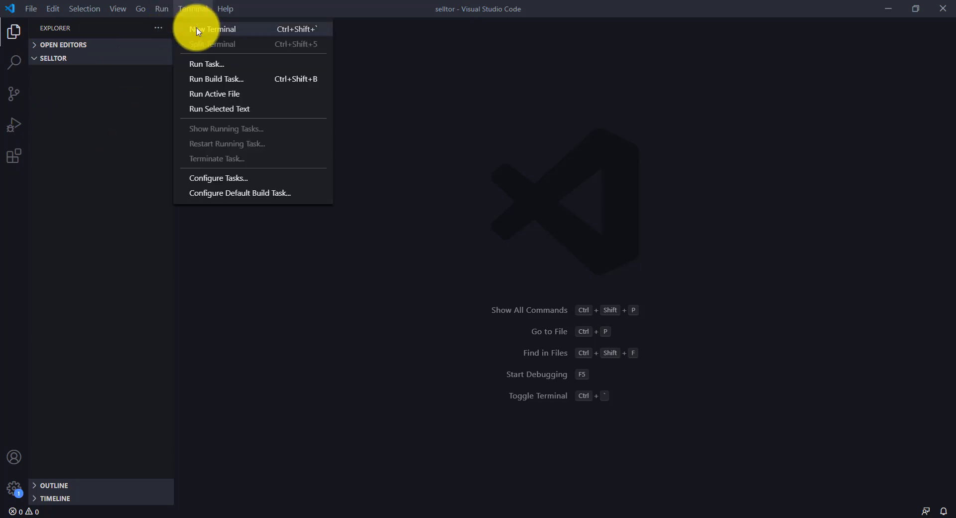
left_click(215, 29)
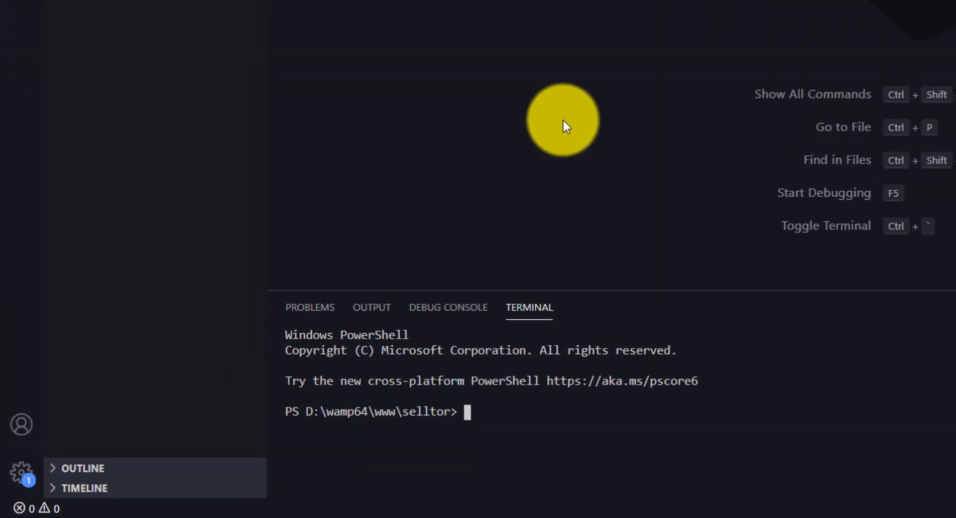
type("npm init")
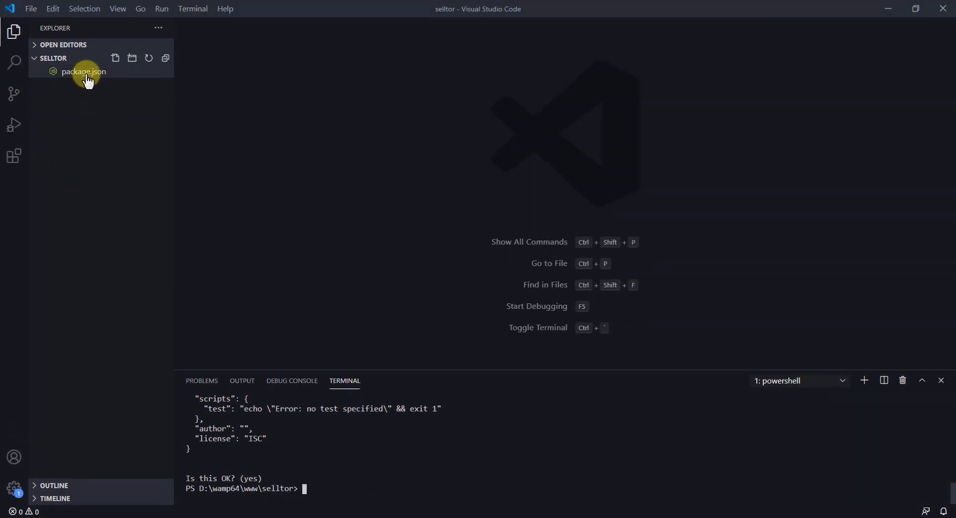
left_click(84, 72)
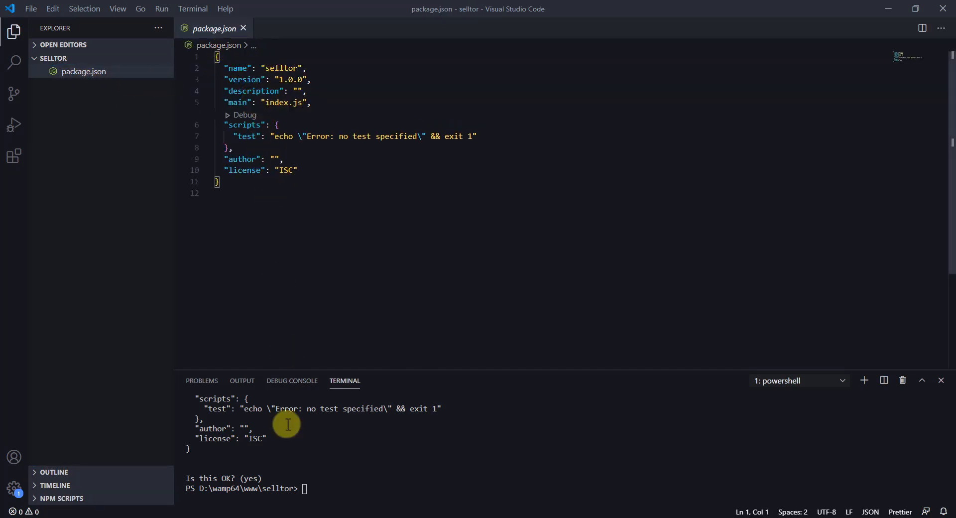
mouse_move(284, 450)
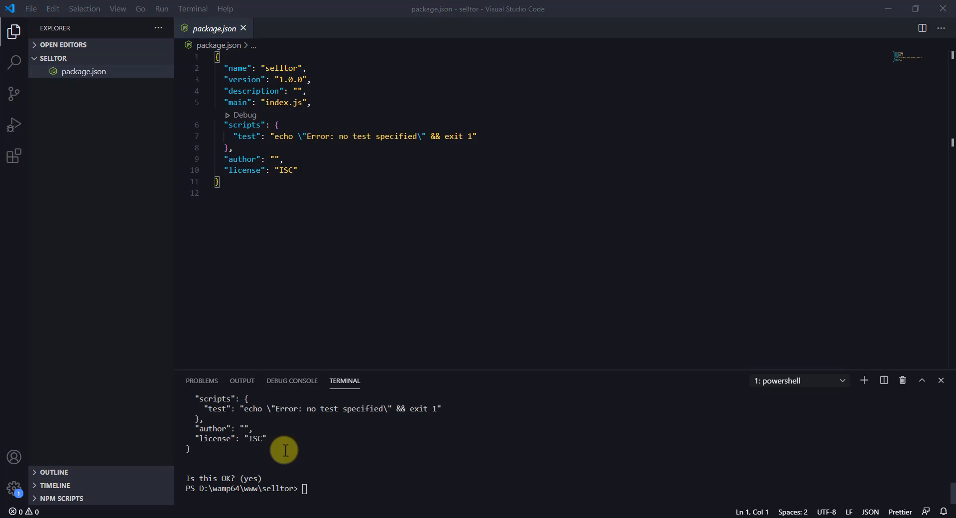
Consult the Tailwind CSS Installation docs for the npm install command in Chrome.
left_click(408, 8)
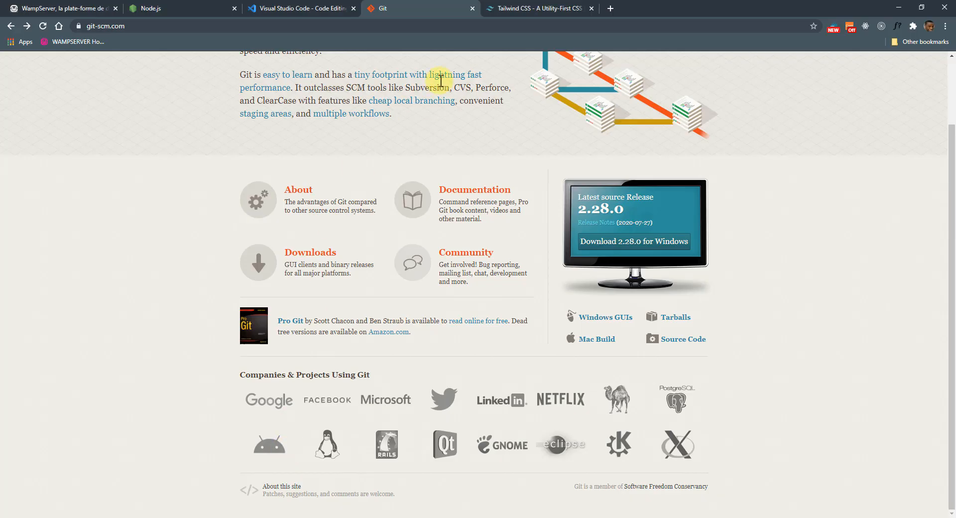
left_click(539, 7)
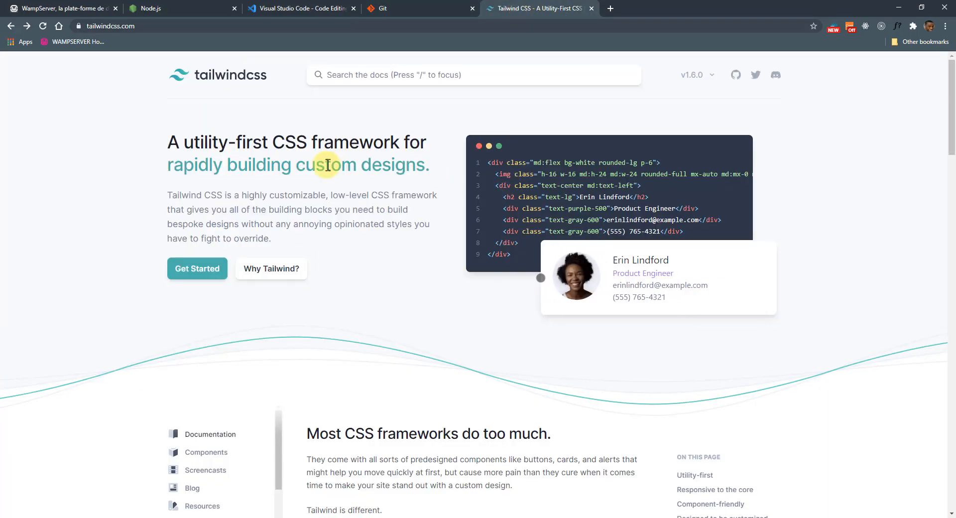
scroll("down", 3)
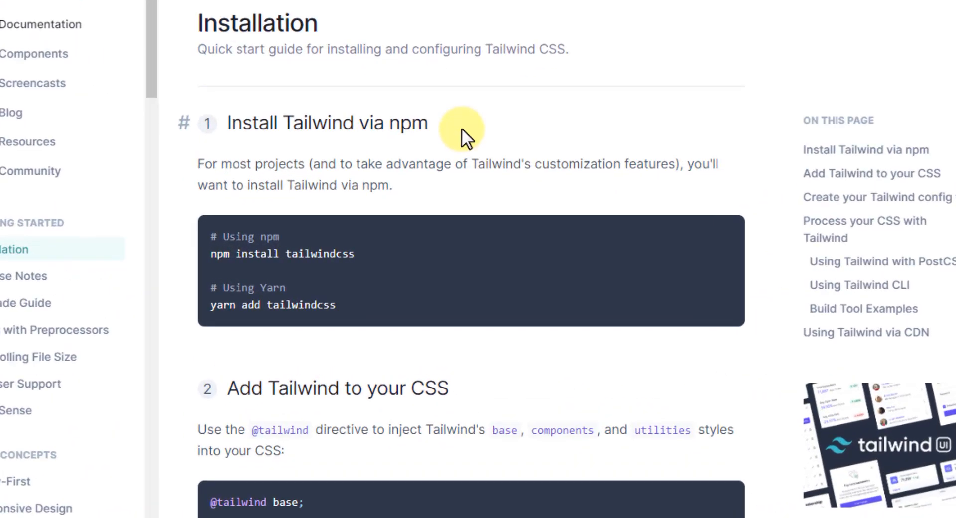
scroll("down", 3)
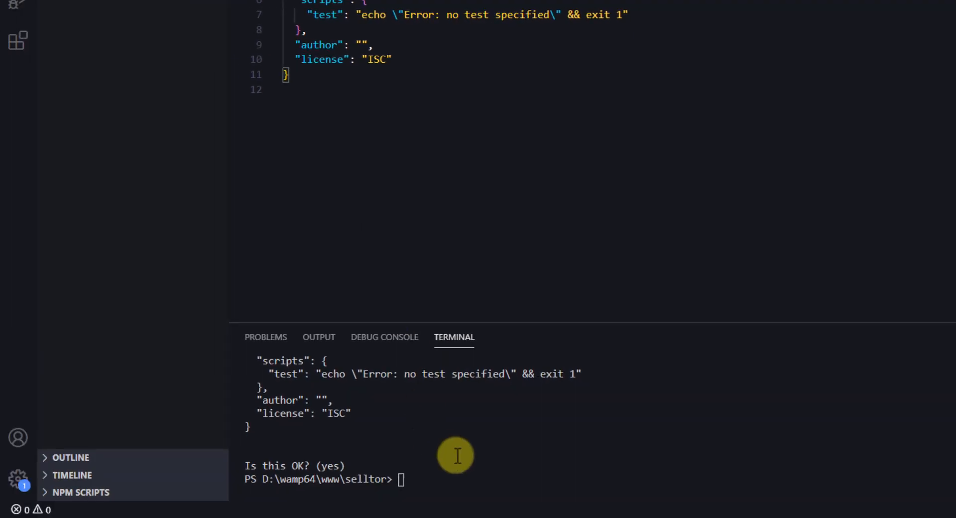
Install tailwindcss 1.6.0 via npm install tailwindcss in the project terminal.
type("npm install tailwindcss")
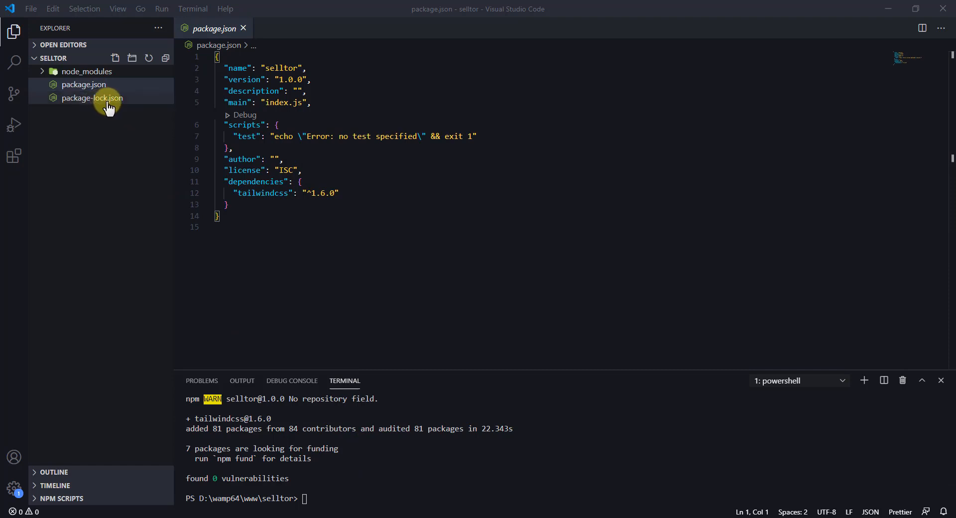
mouse_move(170, 102)
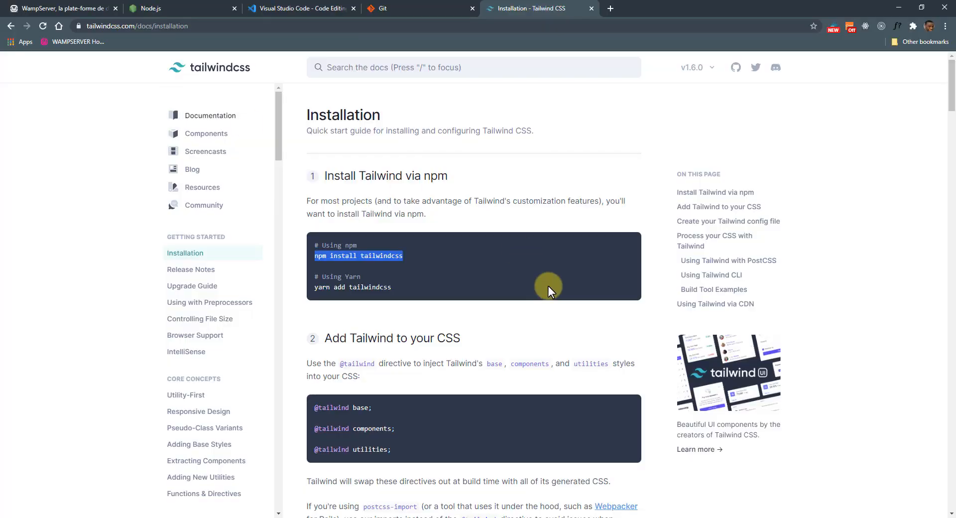
scroll("down", 3)
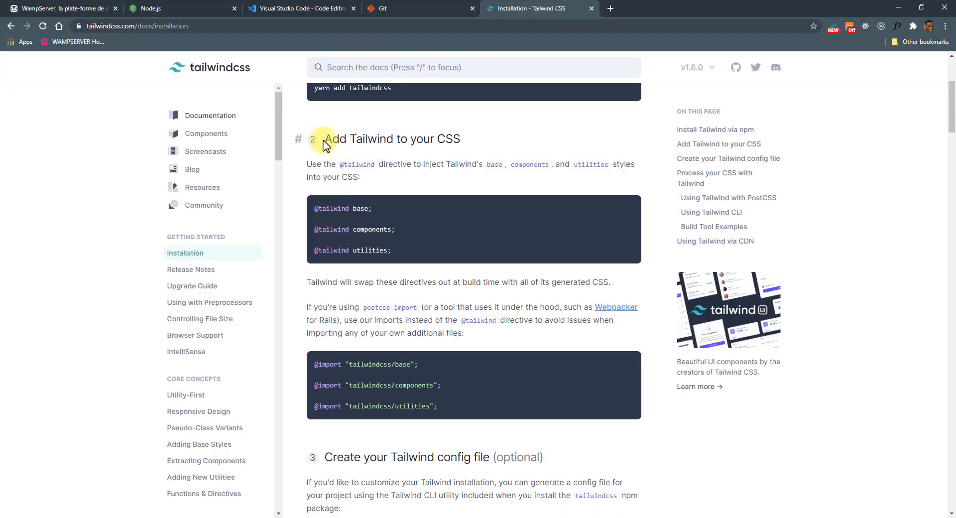
mouse_move(396, 255)
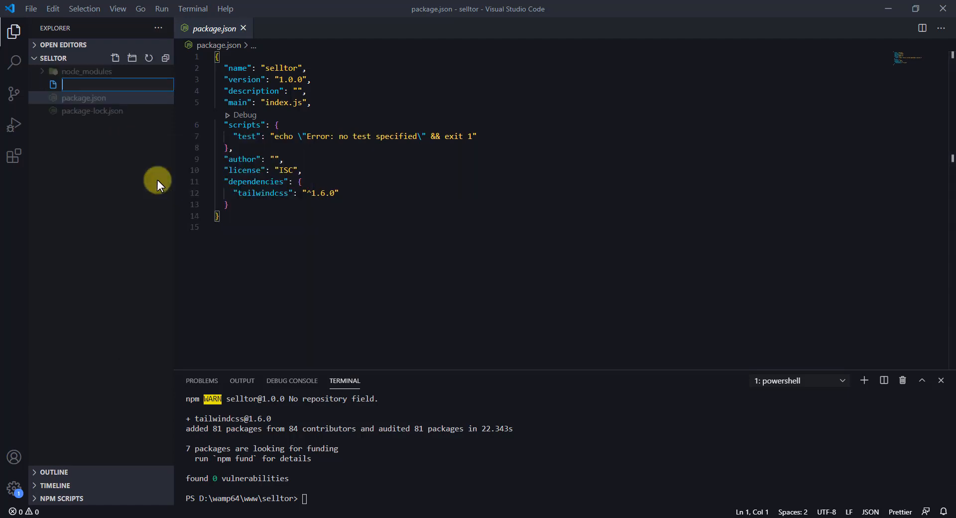
type("style.css")
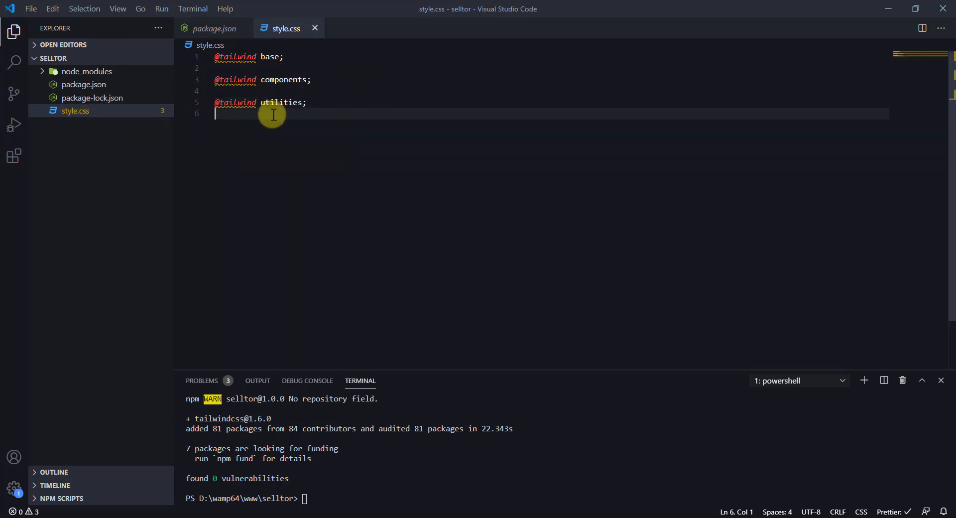
mouse_move(279, 156)
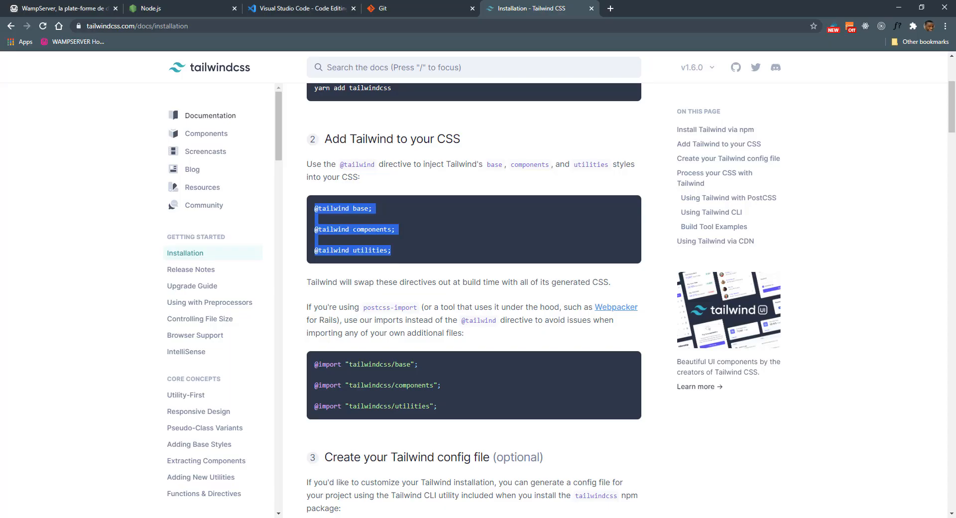
Scroll the Tailwind docs to the config-file step with npx tailwindcss init.
scroll("down", 3)
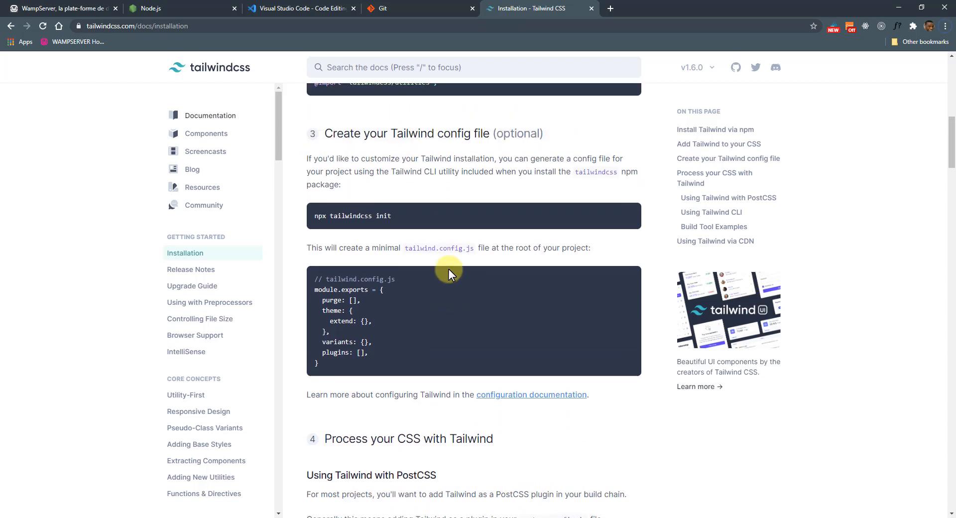
scroll("down", 3)
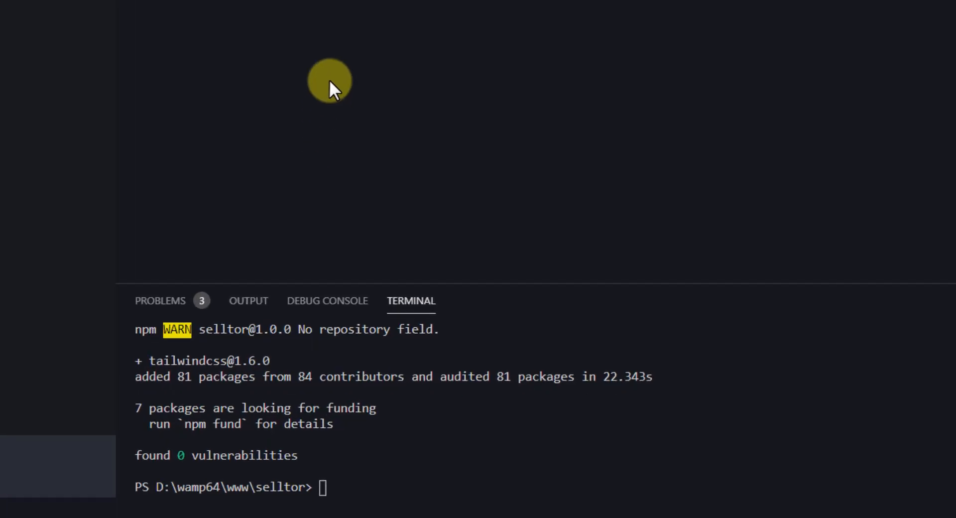
Generate a default tailwind.config.js with npx tailwindcss init.
type("npx tailwindcss init")
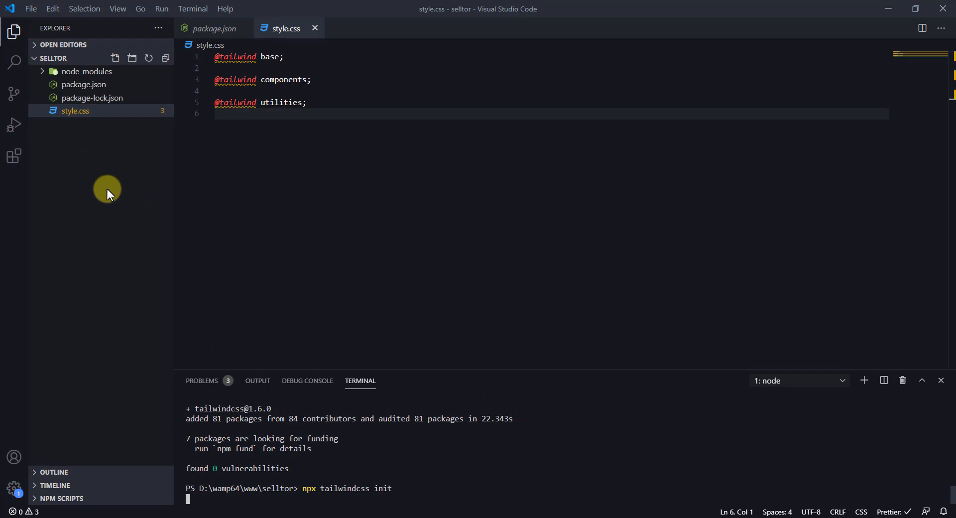
mouse_move(173, 308)
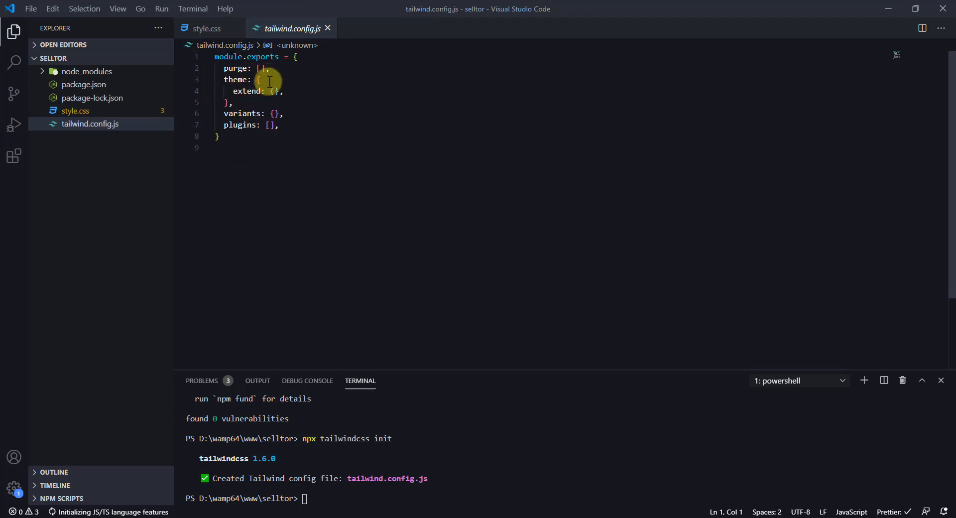
mouse_move(275, 114)
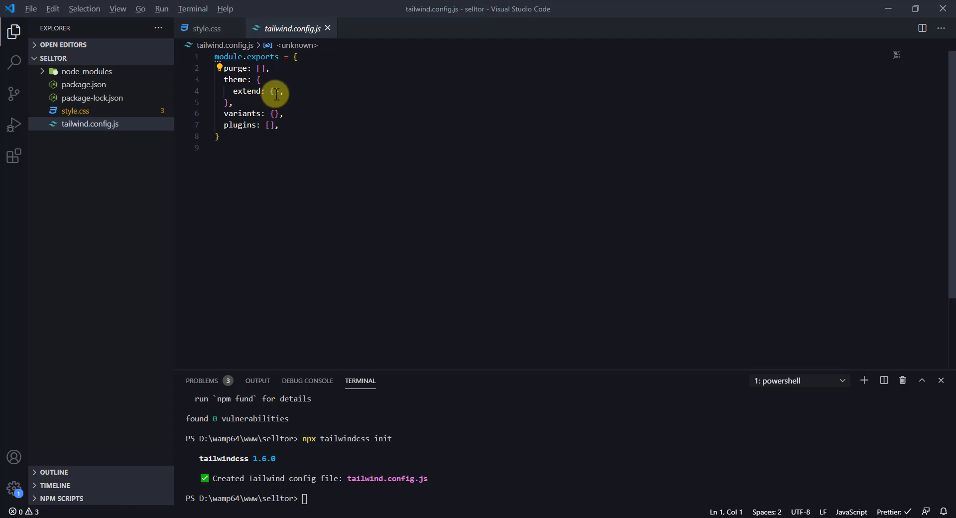
left_click(540, 8)
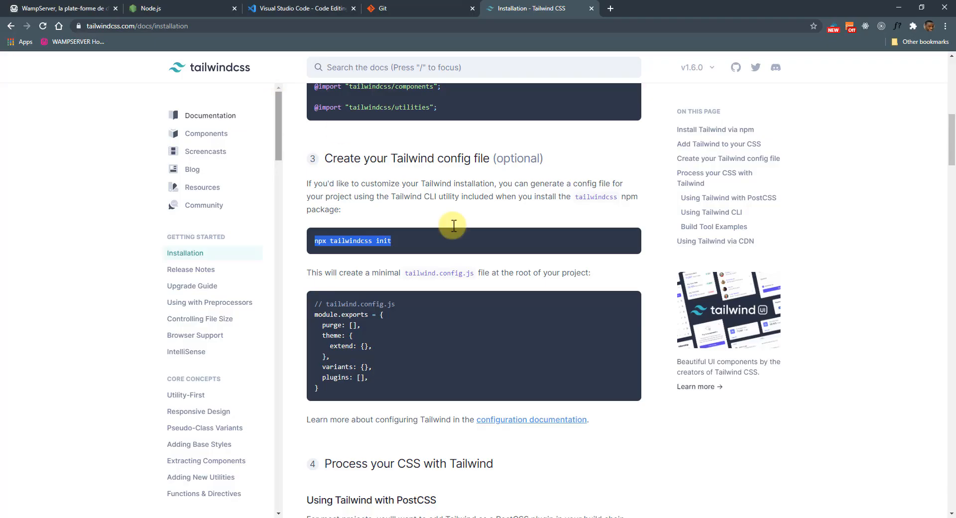
Scroll the Tailwind docs down to the Tailwind CLI build command section.
scroll("down", 3)
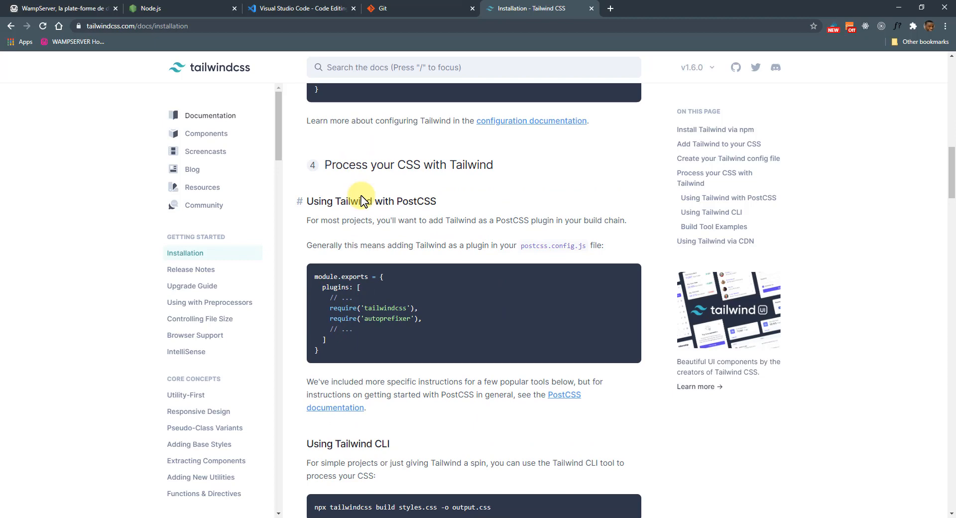
scroll("down", 3)
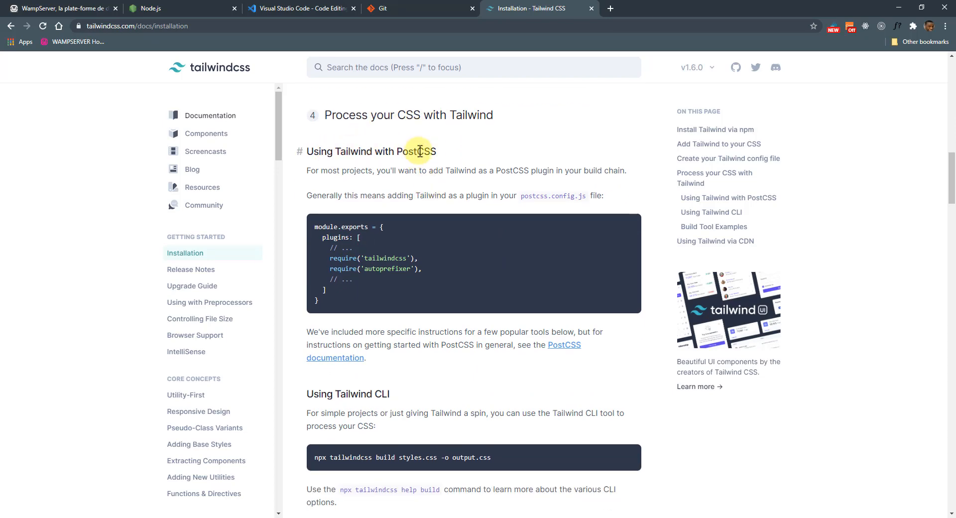
scroll("down", 3)
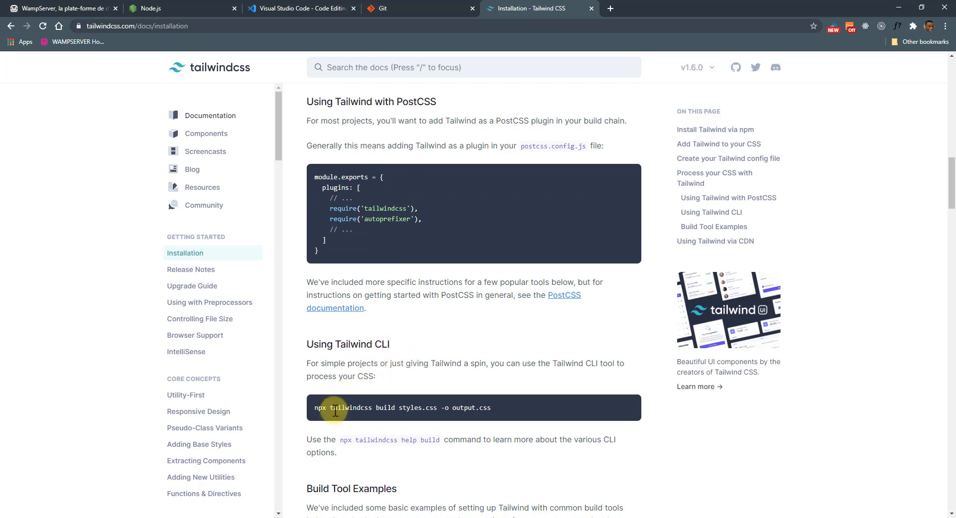
scroll("down", 3)
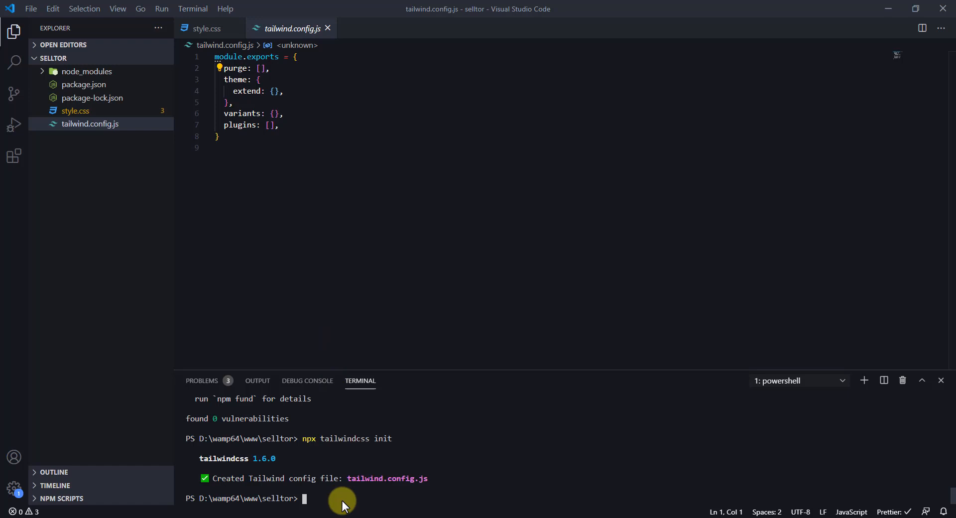
Enter npx tailwindcss build styles.css -o output.css in the terminal without running it.
type("npx tailwindcss build styles.css -o output.css")
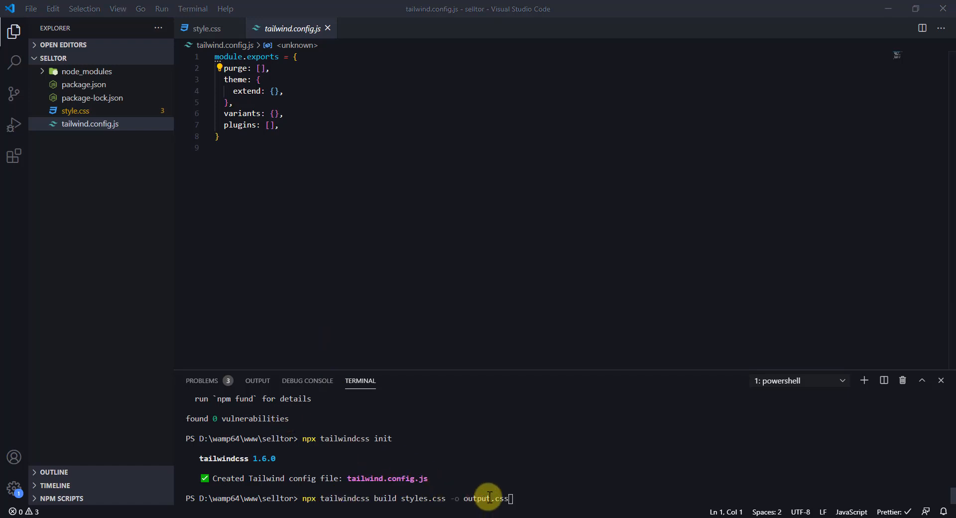
mouse_move(318, 502)
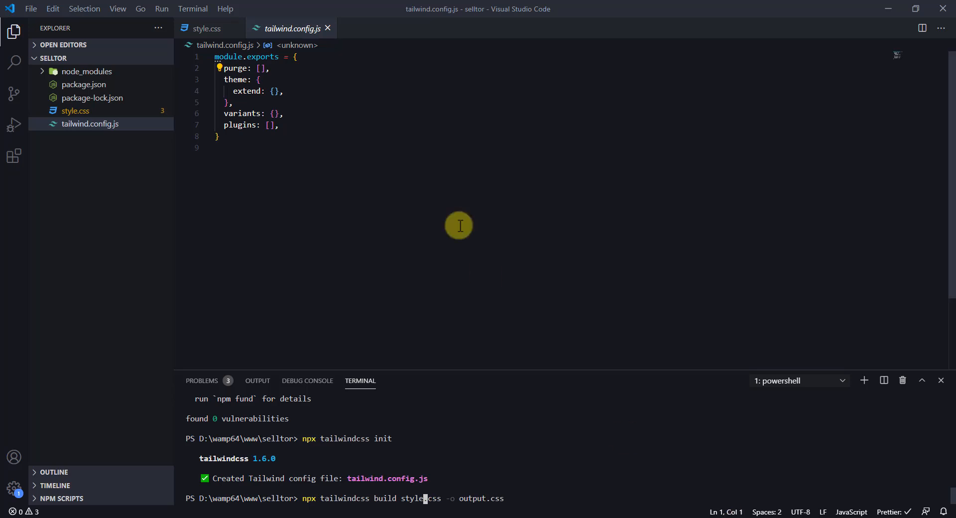
mouse_move(451, 500)
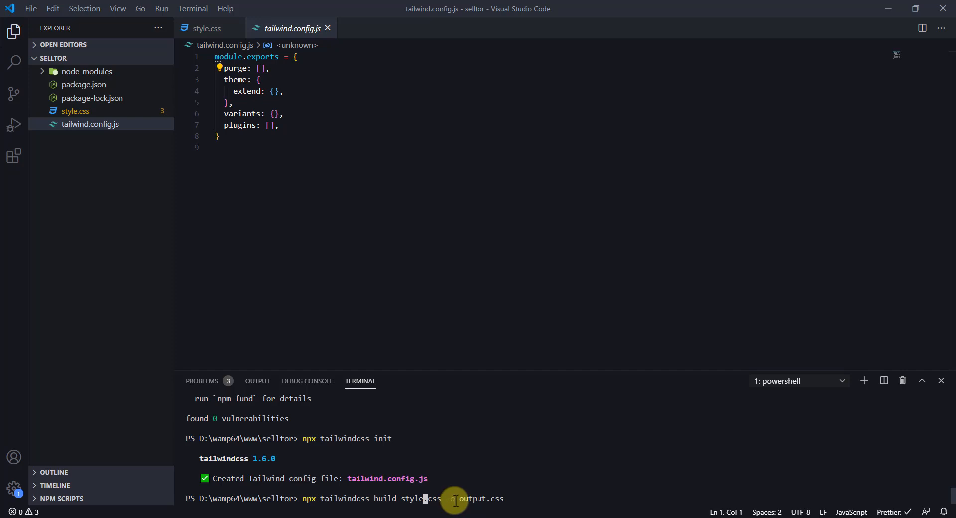
mouse_move(465, 498)
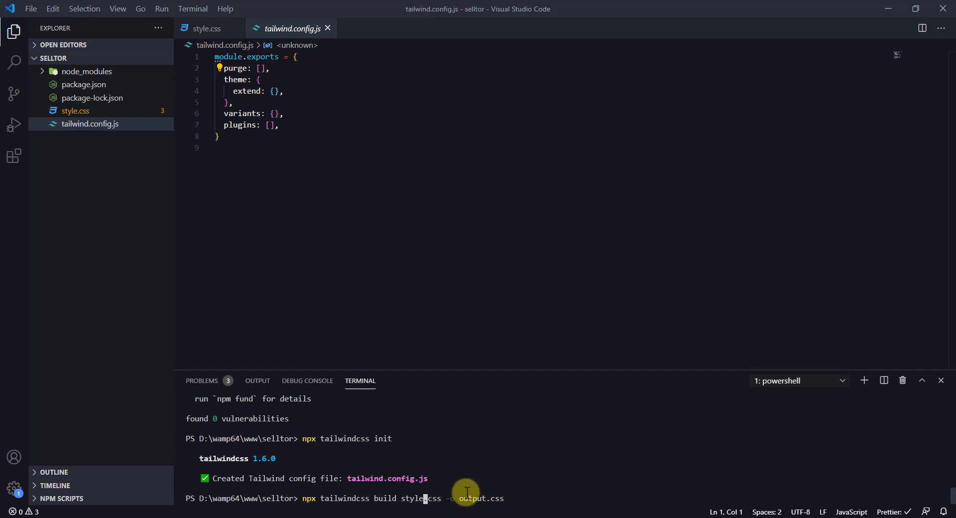
mouse_move(514, 507)
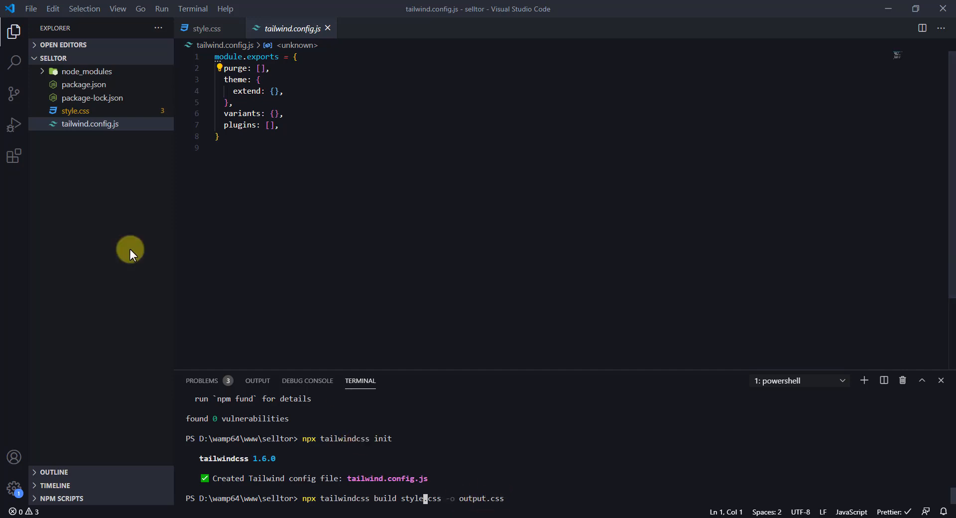
mouse_move(103, 288)
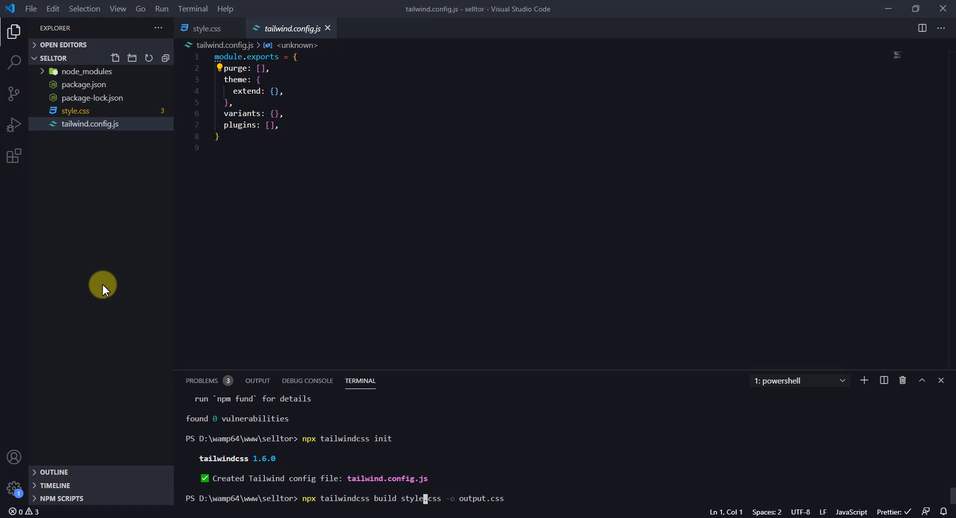
mouse_move(138, 314)
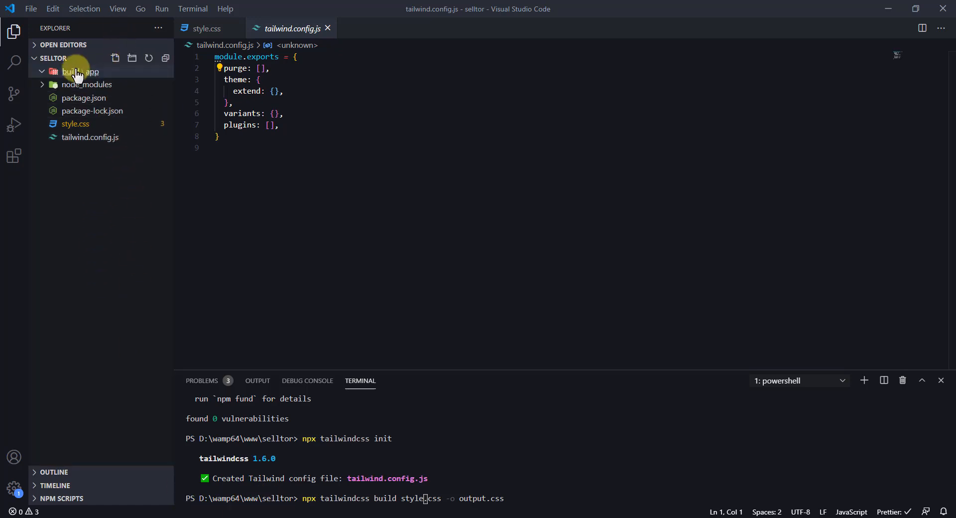
Expand the build folder in the Explorer to reveal its app, css, img, includes and js subfolders.
left_click(70, 71)
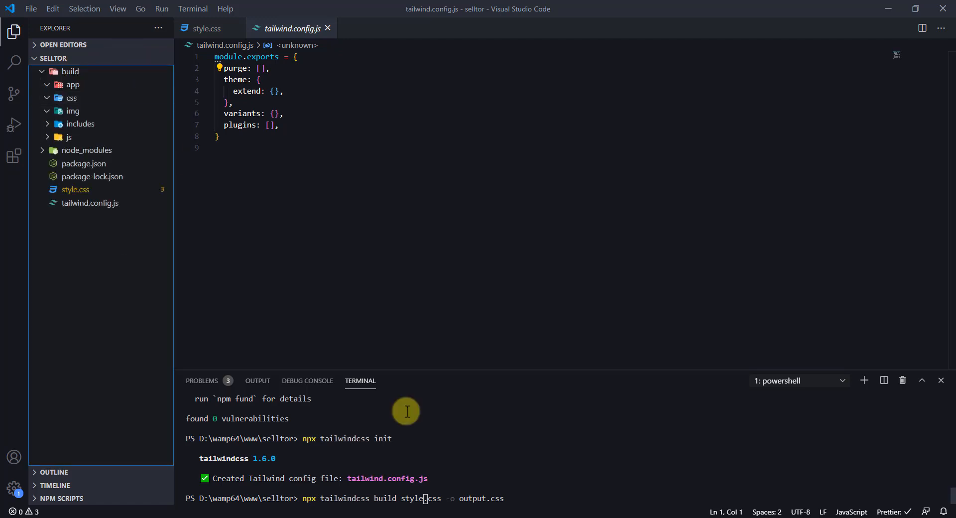
mouse_move(116, 97)
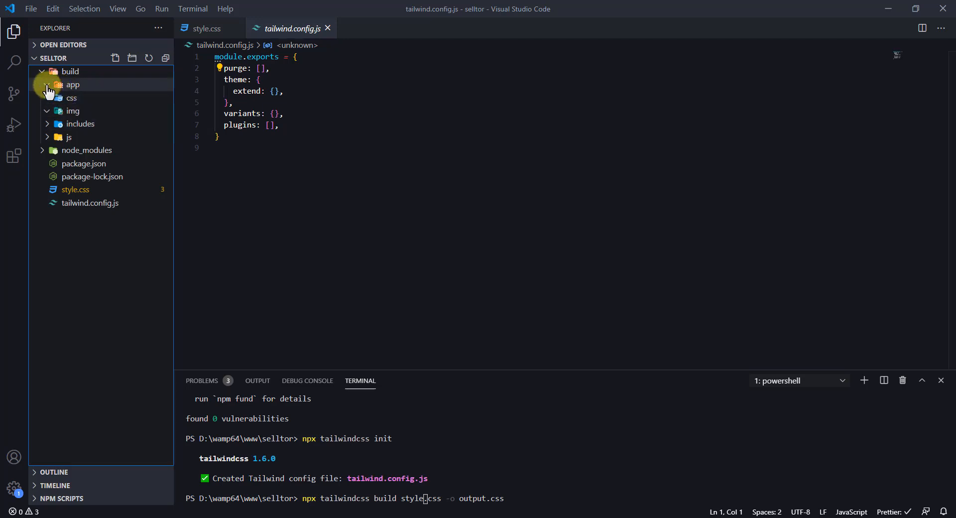
left_click(42, 72)
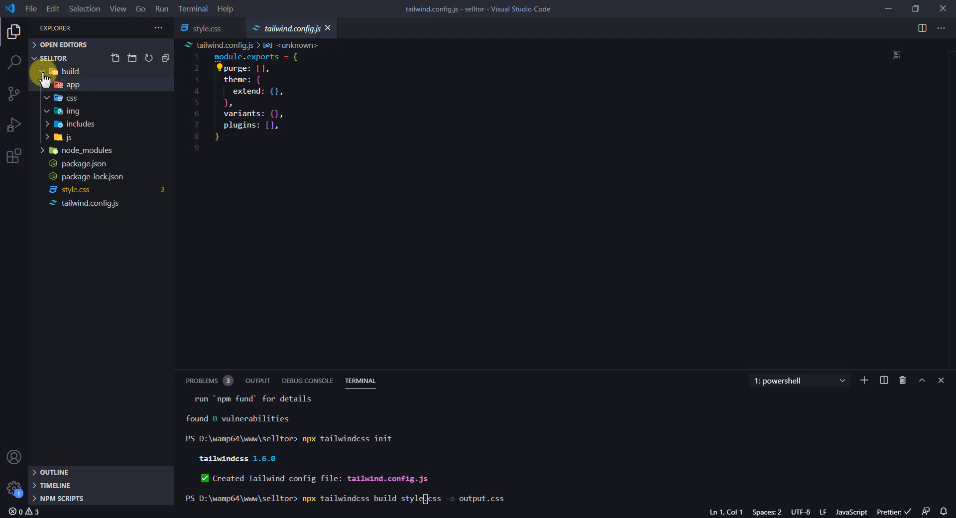
left_click(41, 72)
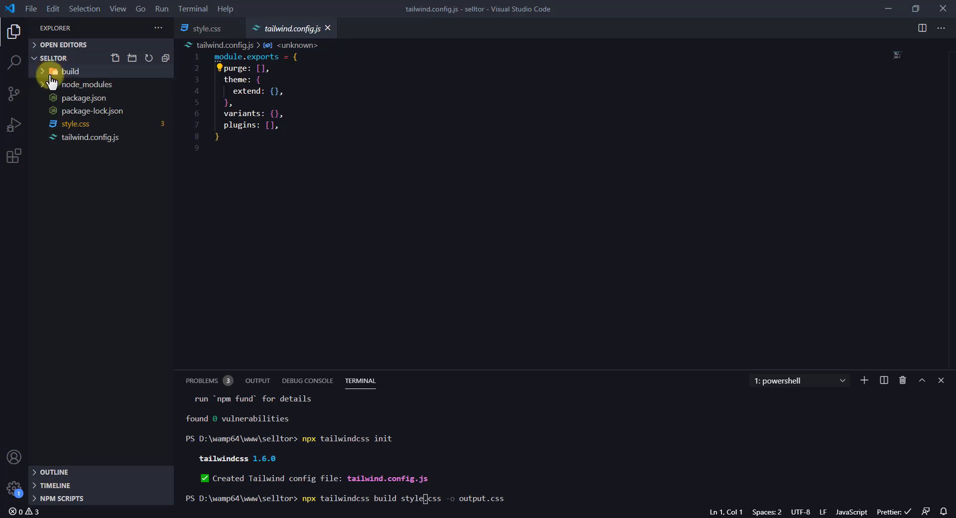
left_click(69, 72)
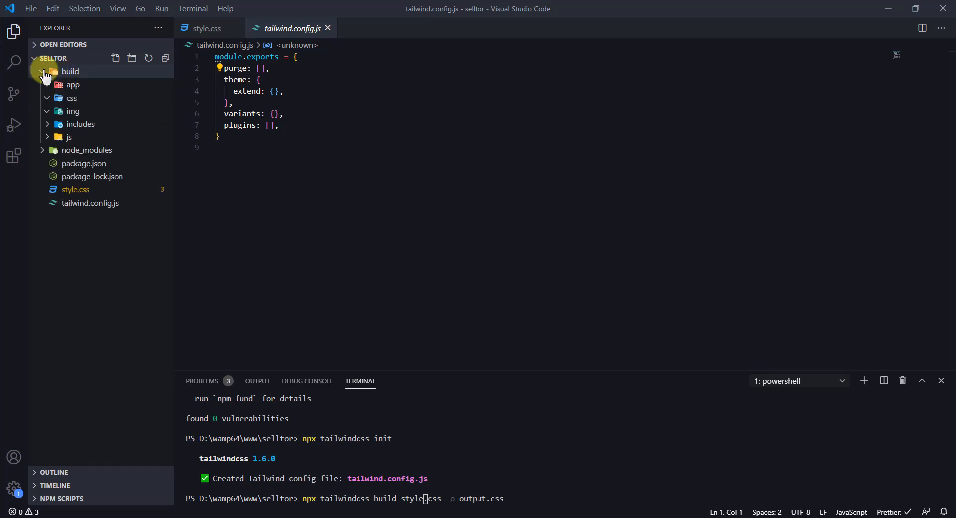
left_click(47, 71)
type("build")
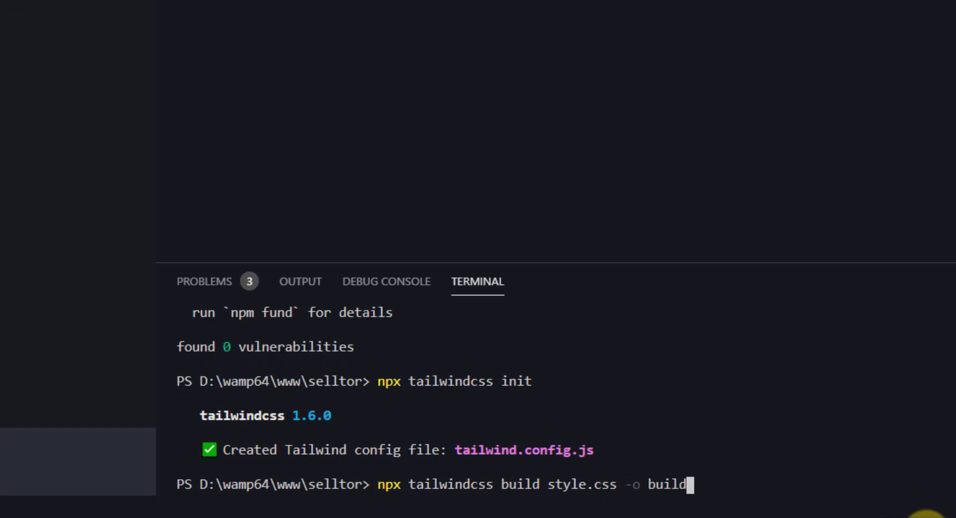
Point the Tailwind build command's output at build/css/style.css.
type("/css/")
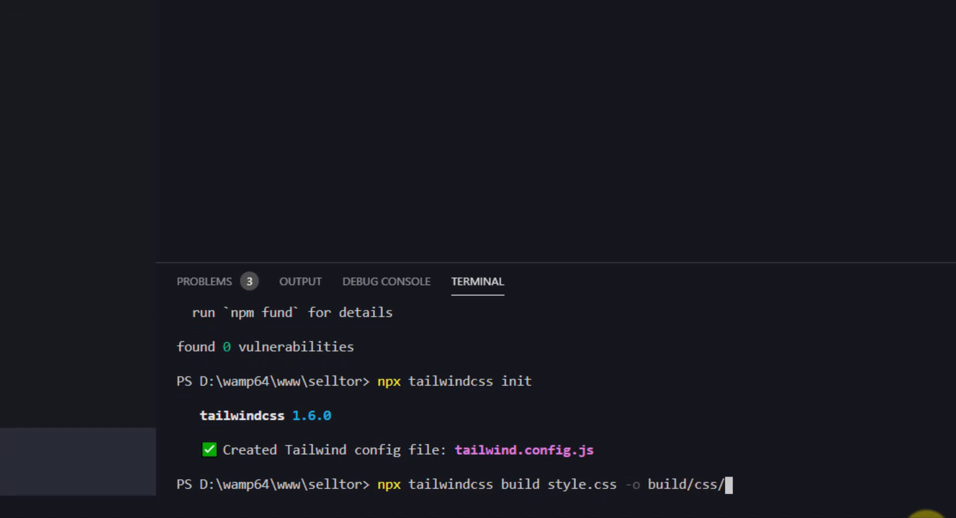
type("style.css")
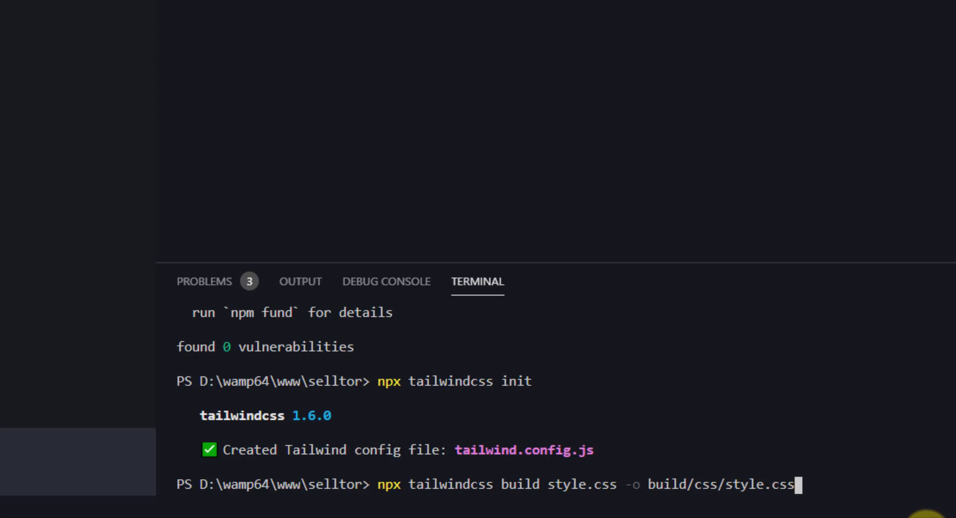
mouse_move(786, 485)
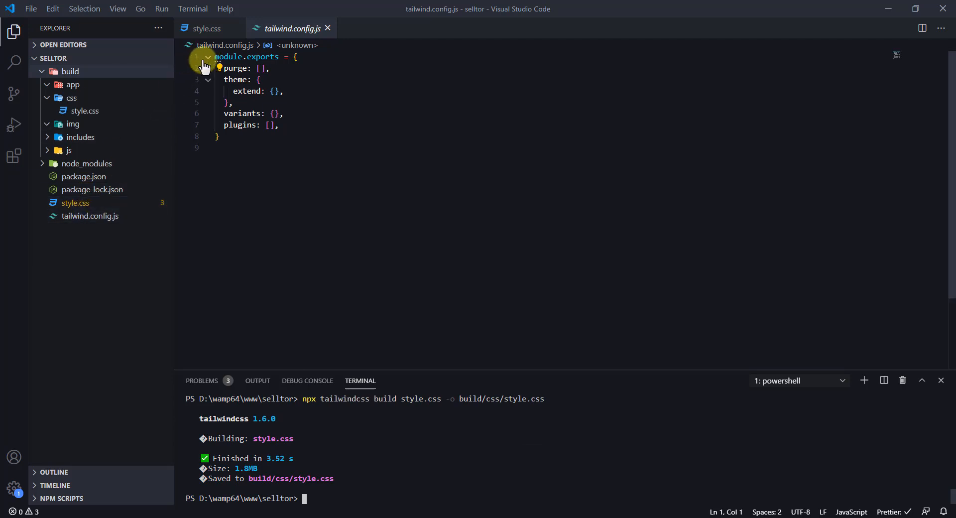
View the compiled build/css/style.css from the Explorer and scroll its normalize base rules.
left_click(205, 28)
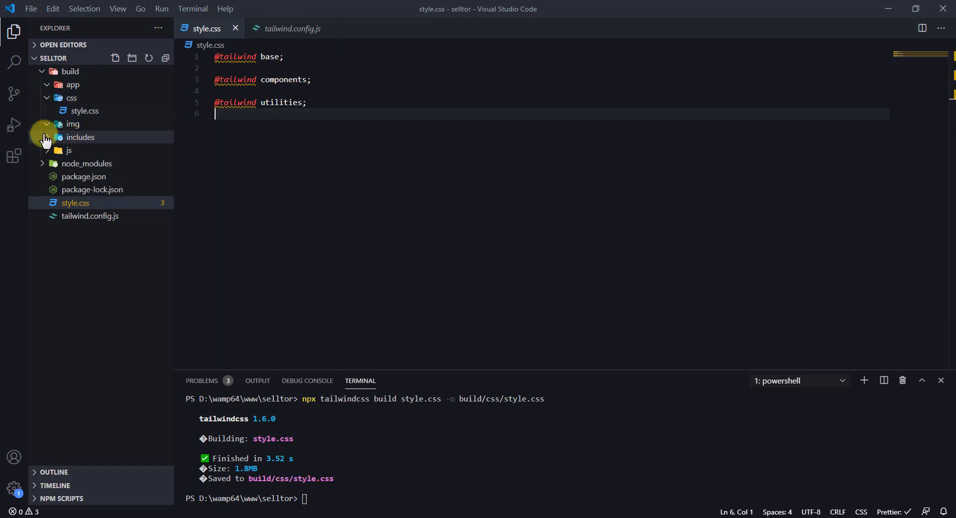
left_click(72, 123)
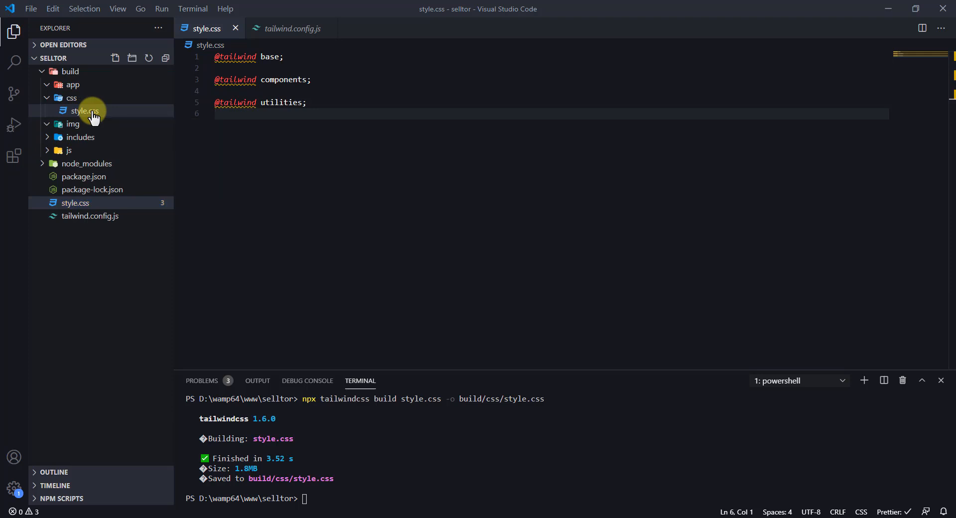
double_click(84, 111)
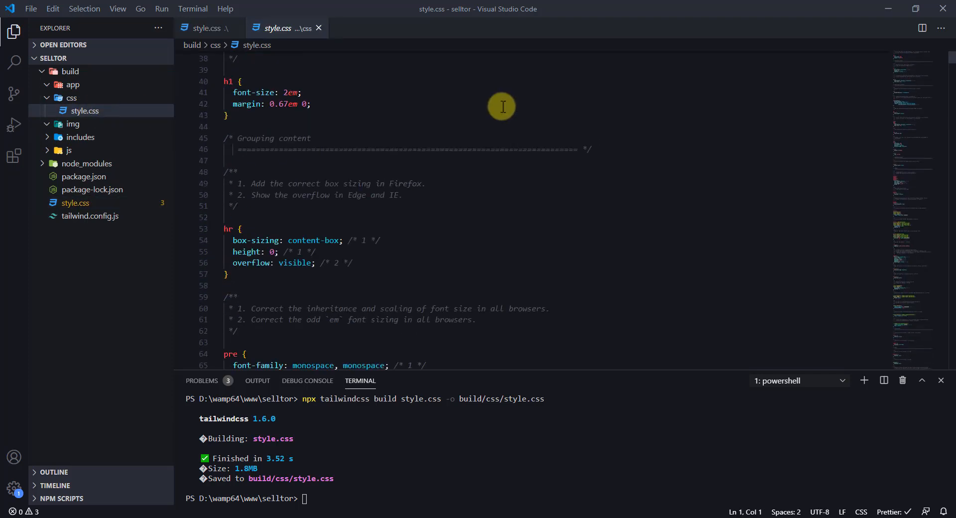
scroll("down", 3)
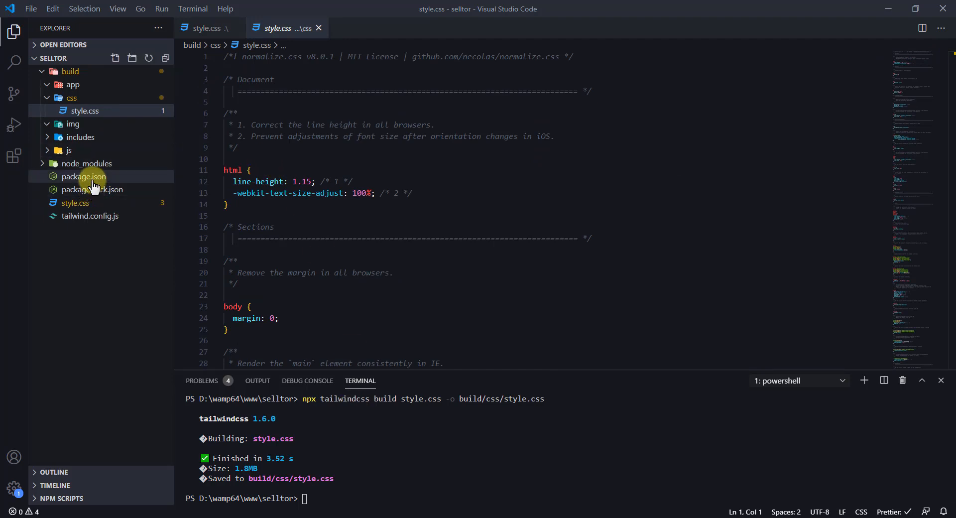
Add a "build:tailwind" script to package.json running the tailwindcss build of style.css.
left_click(84, 176)
type("\"")
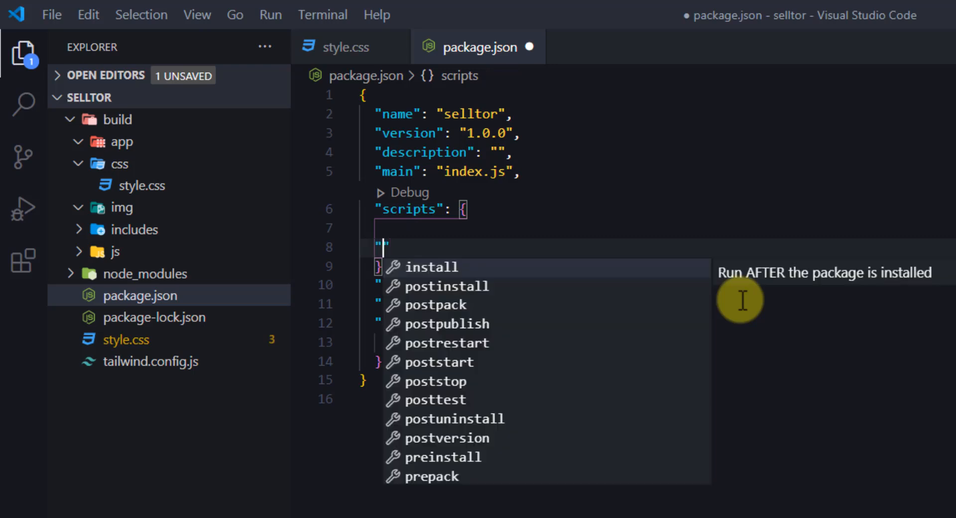
type("build")
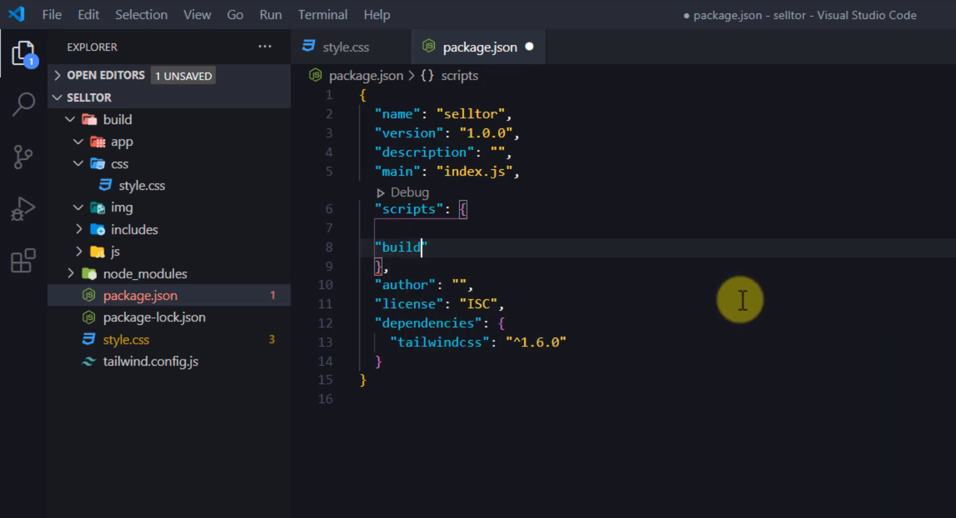
type(":tailw")
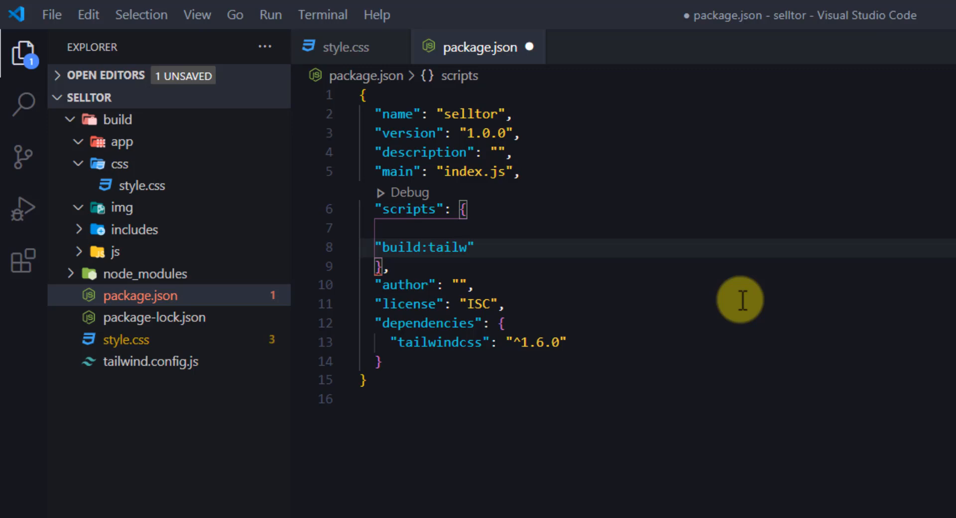
type("ind")
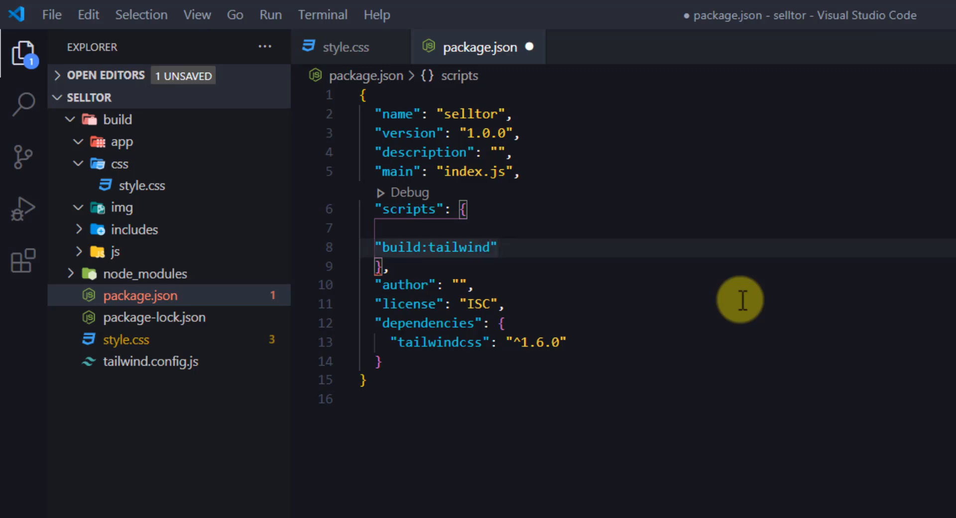
type(":")
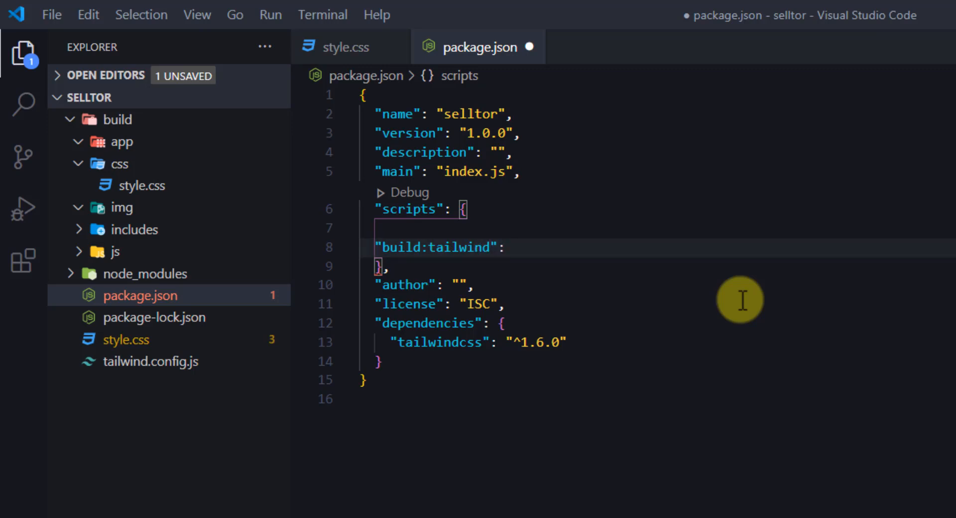
type("\"\"")
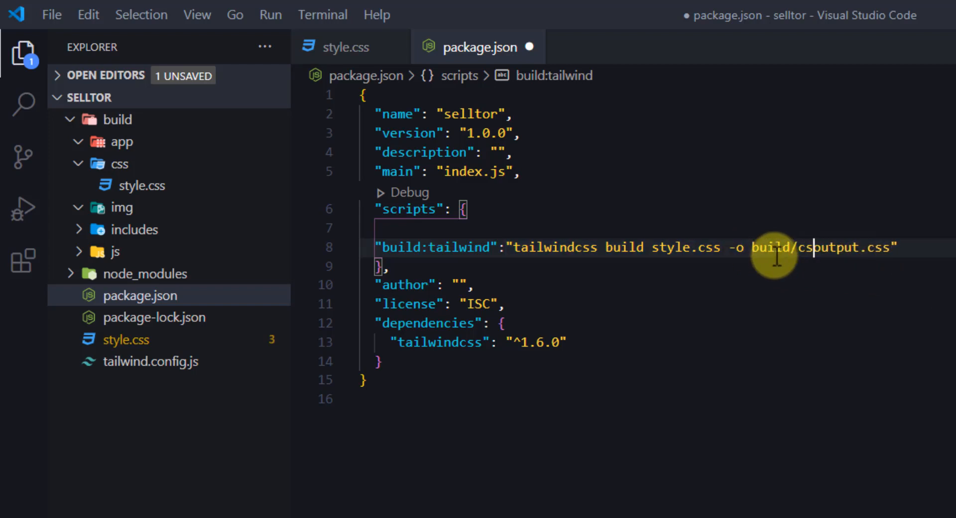
type("/style.cs")
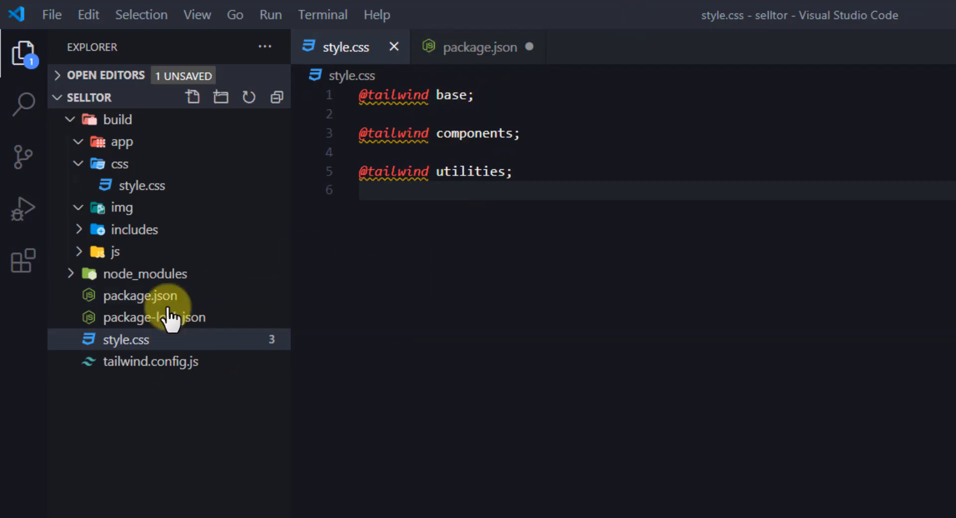
mouse_move(460, 80)
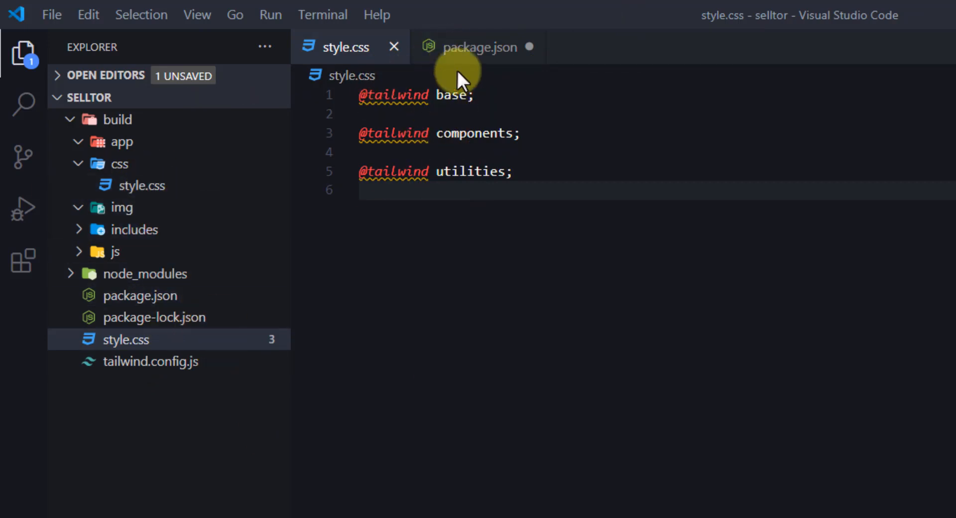
Save package.json, run npm run build:tailwind, and collapse the build folder.
left_click(479, 47)
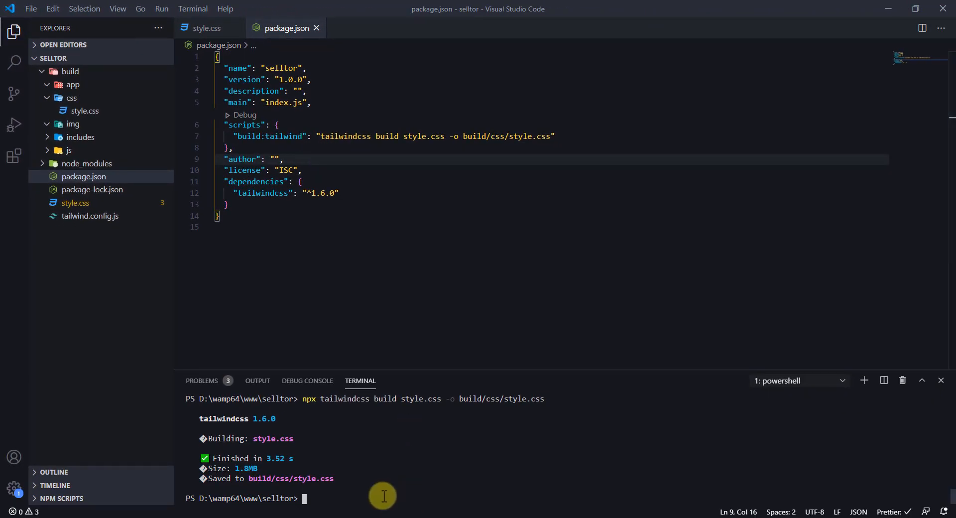
type("npm run build:tailwind")
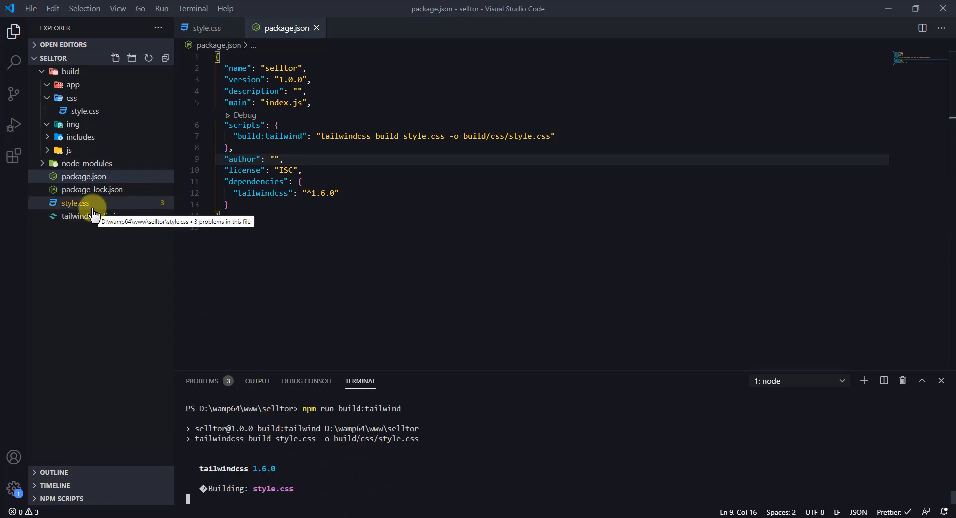
mouse_move(98, 72)
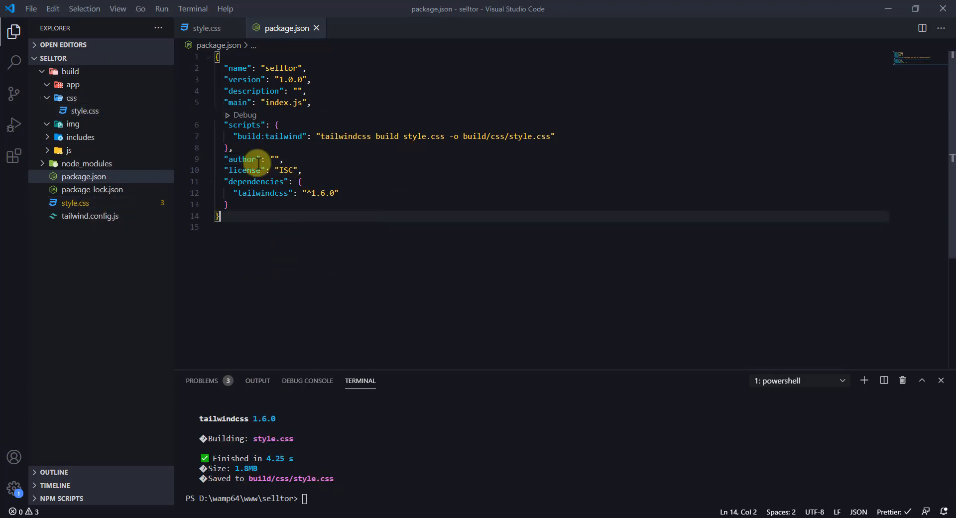
left_click(70, 71)
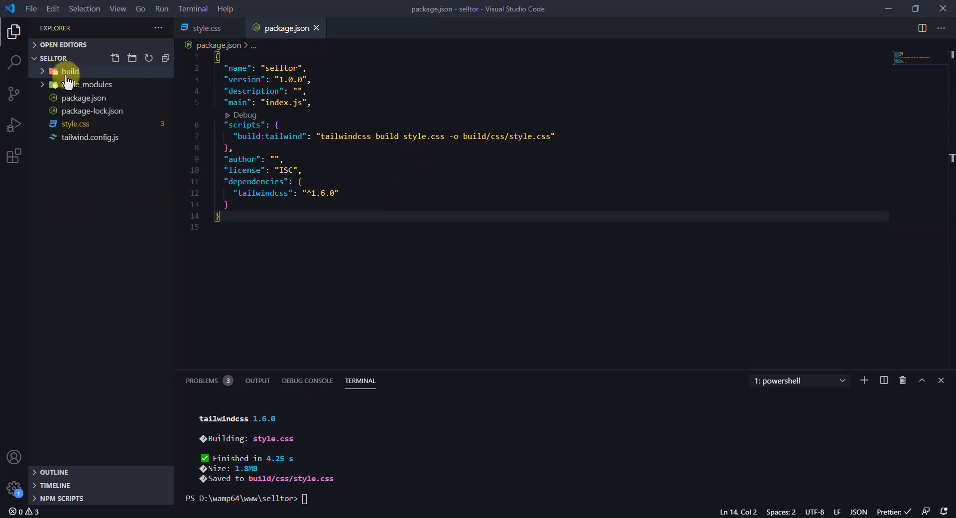
Create build/index.php with an Emmet HTML boilerplate and begin the title 'Selltor:'.
left_click(115, 58)
type("!")
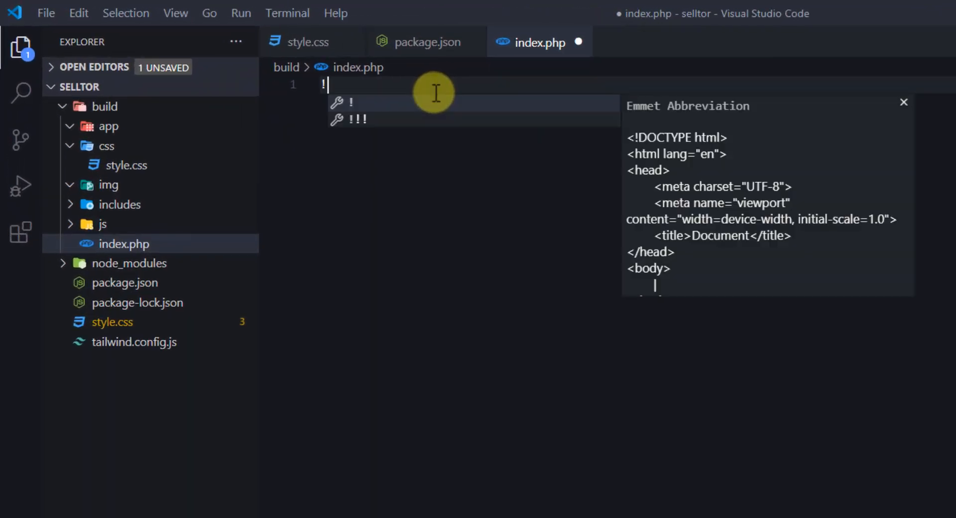
key("Tab")
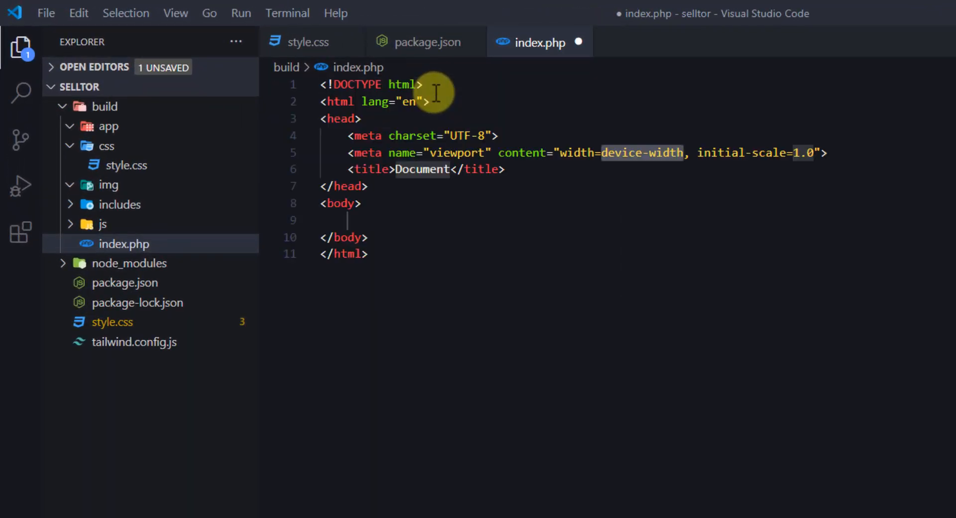
type("Sell")
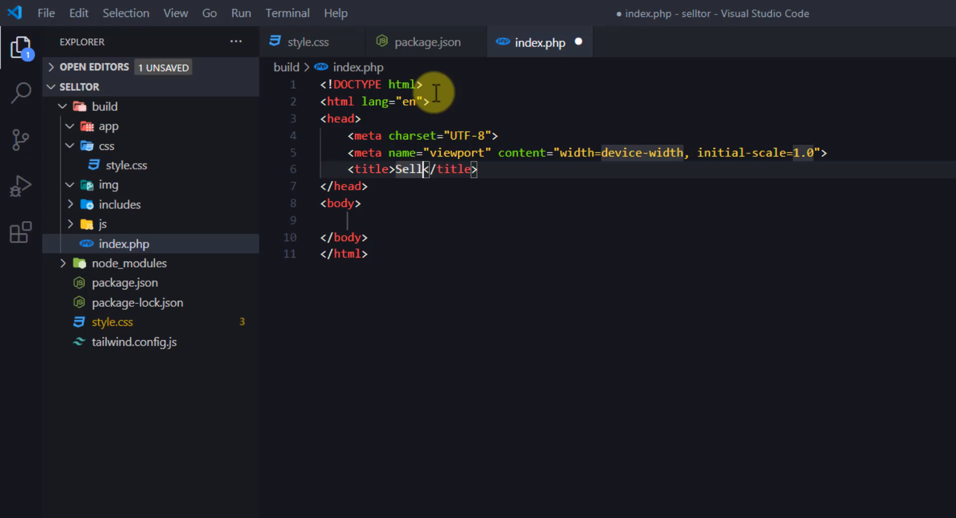
type("tor:")
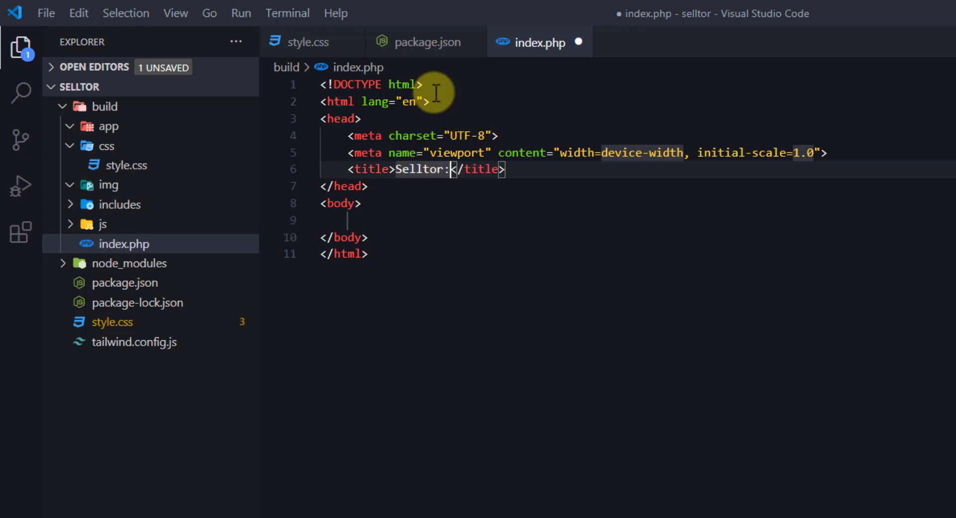
Finish the title 'Selltor: Buy and sell shelters', link css/style.css as stylesheet, and save.
type("Buy and sell shelters")
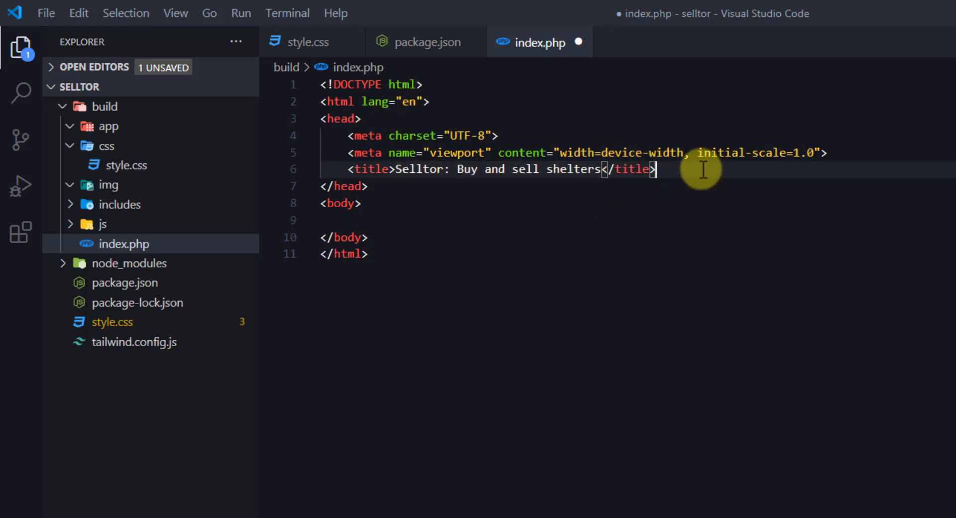
type("link")
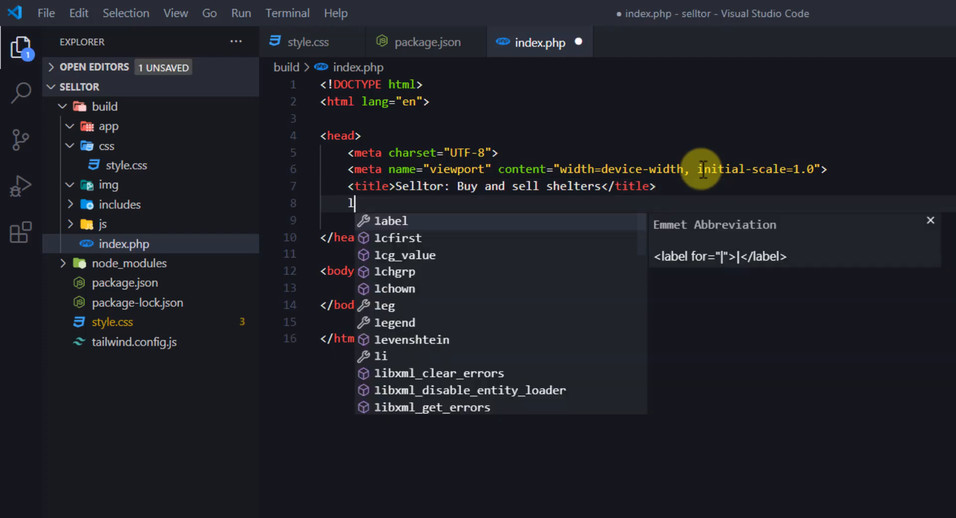
type("ink")
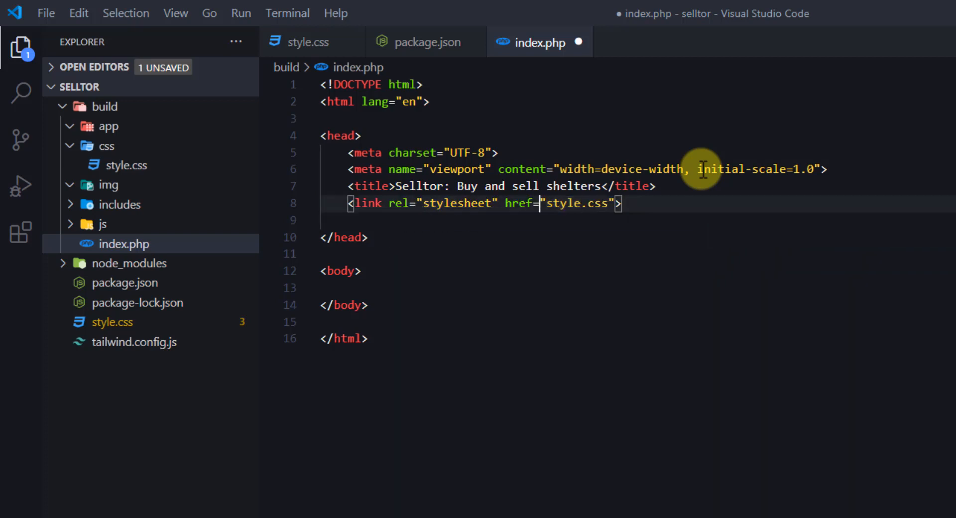
type("css/")
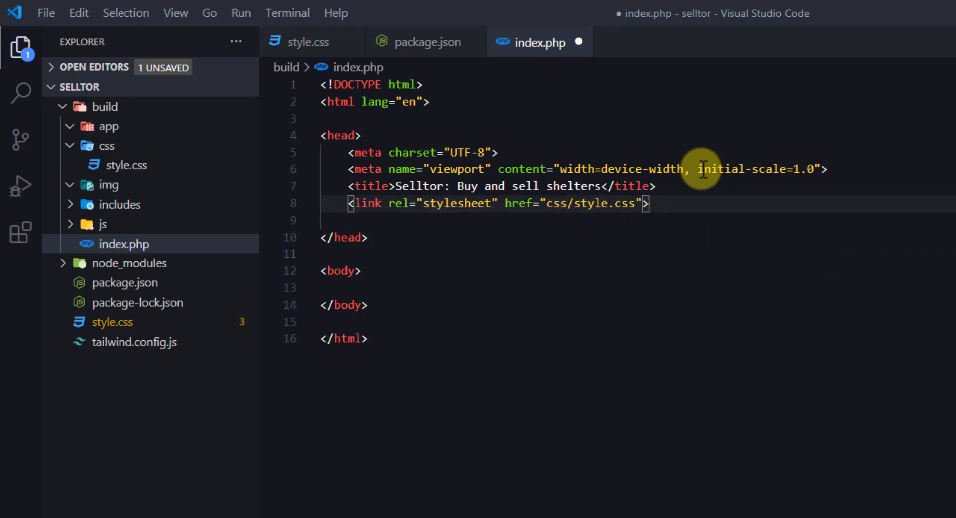
key("ctrl+s")
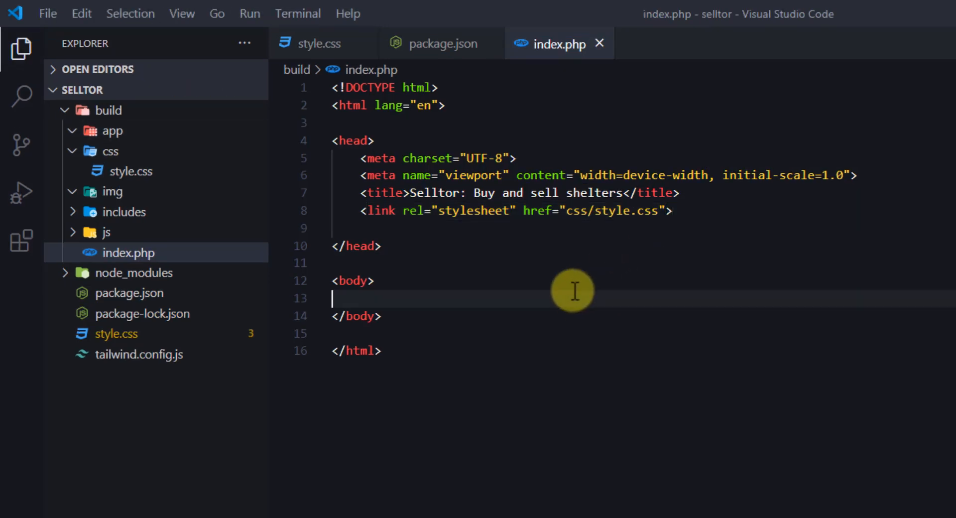
Write the body abbreviation p.text-blue-900.font-bold.text-3xl in index.php.
type("p.")
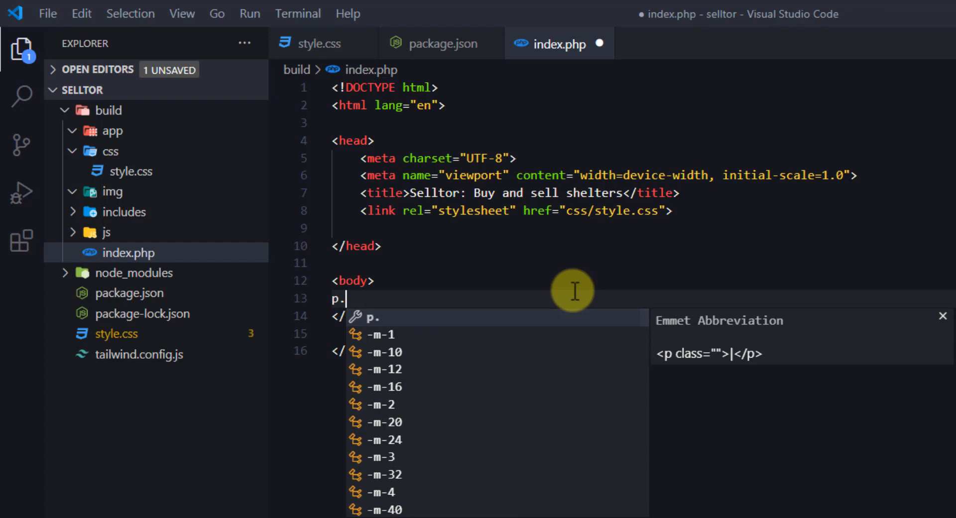
type("text-")
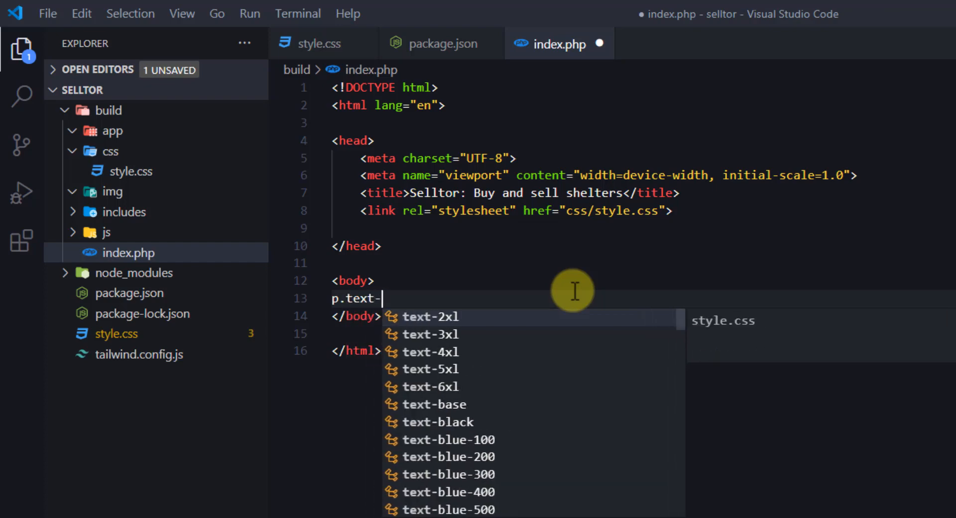
key("Escape")
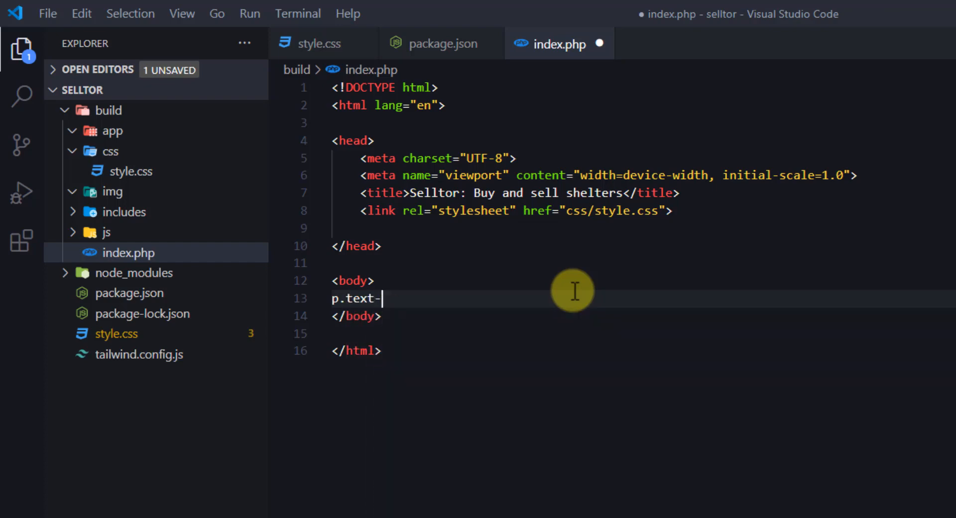
type("blue-900.")
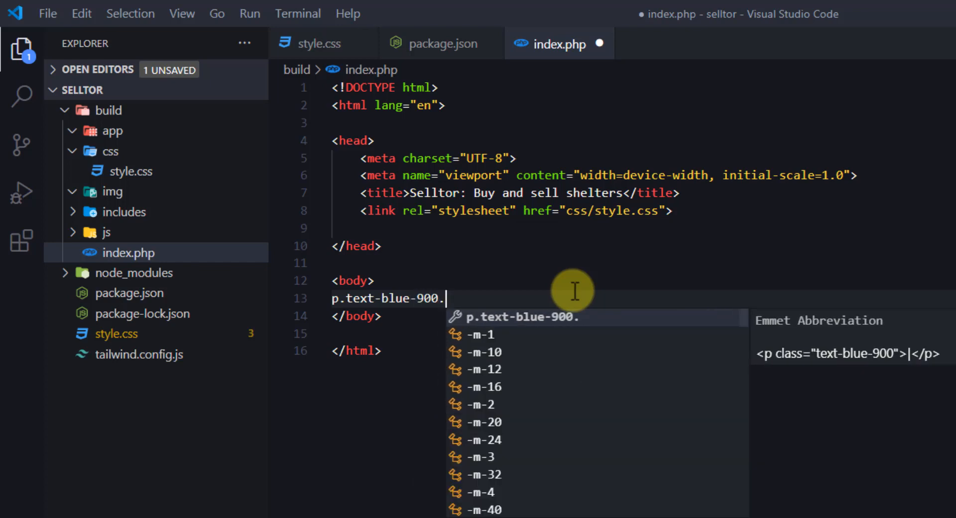
type("font-bold")
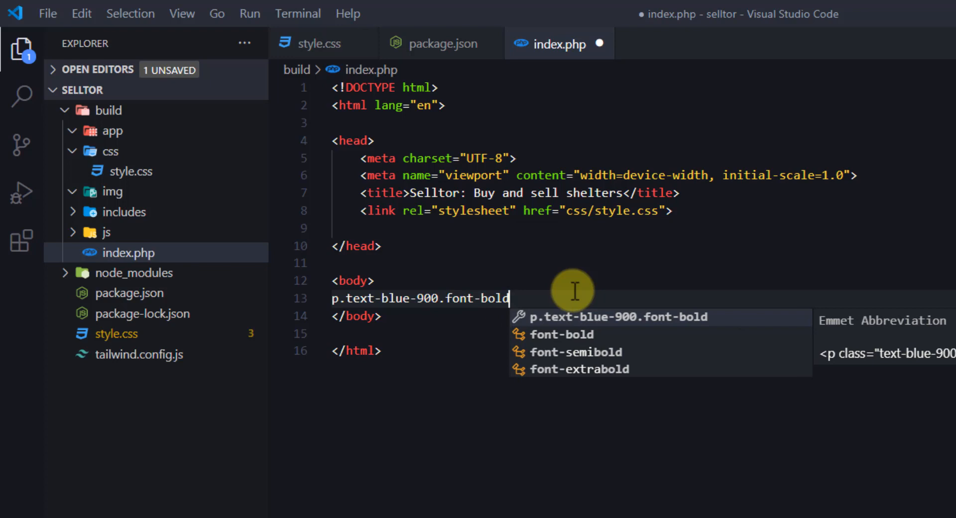
mouse_move(572, 290)
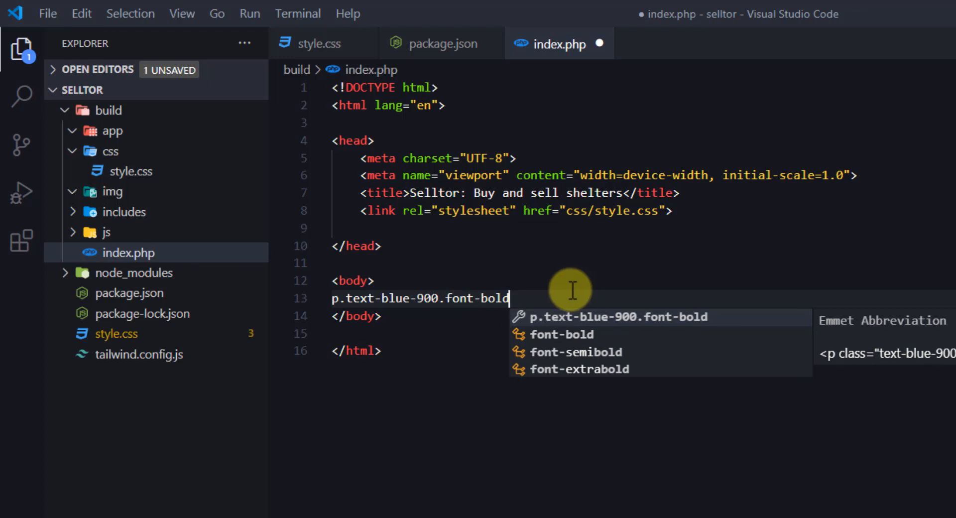
mouse_move(435, 346)
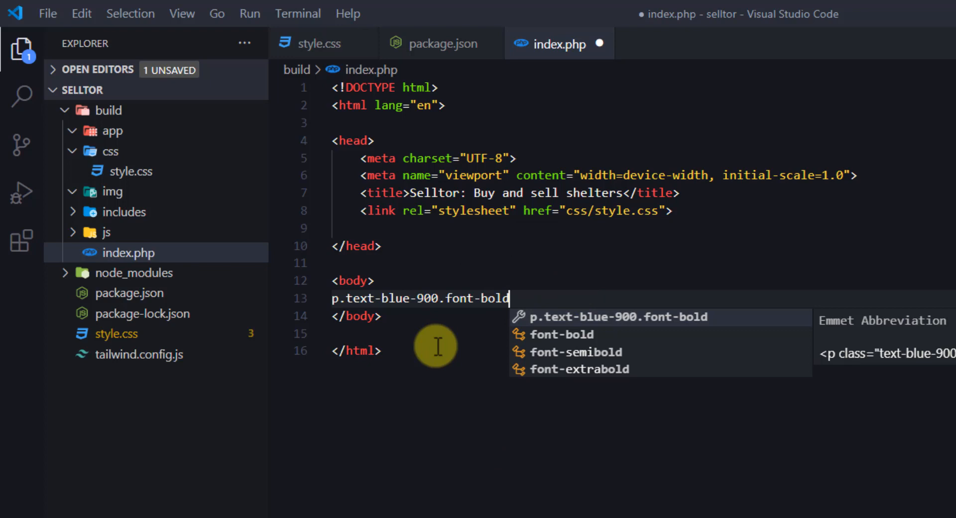
type(".tex")
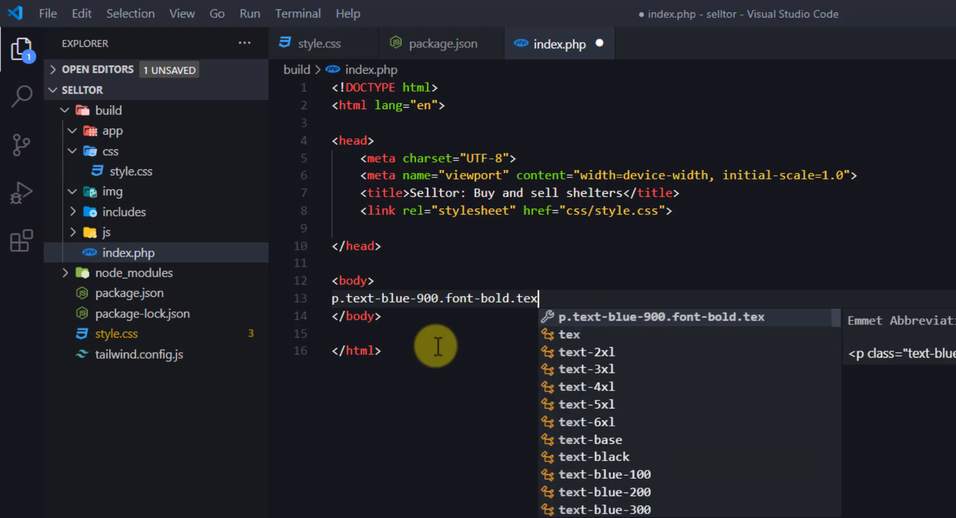
type("-3xl")
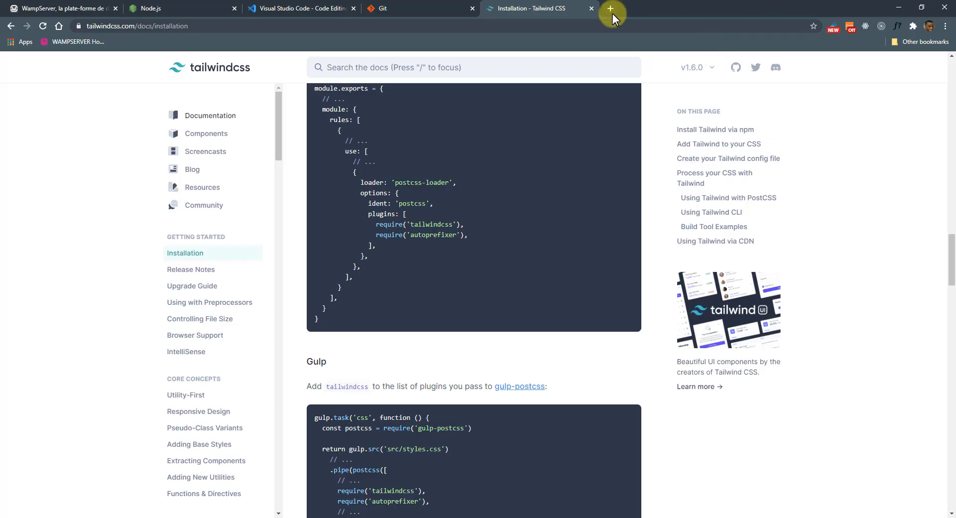
Load localhost/selltor in a new Chrome tab, retrying until the directory listing shows.
left_click(612, 11)
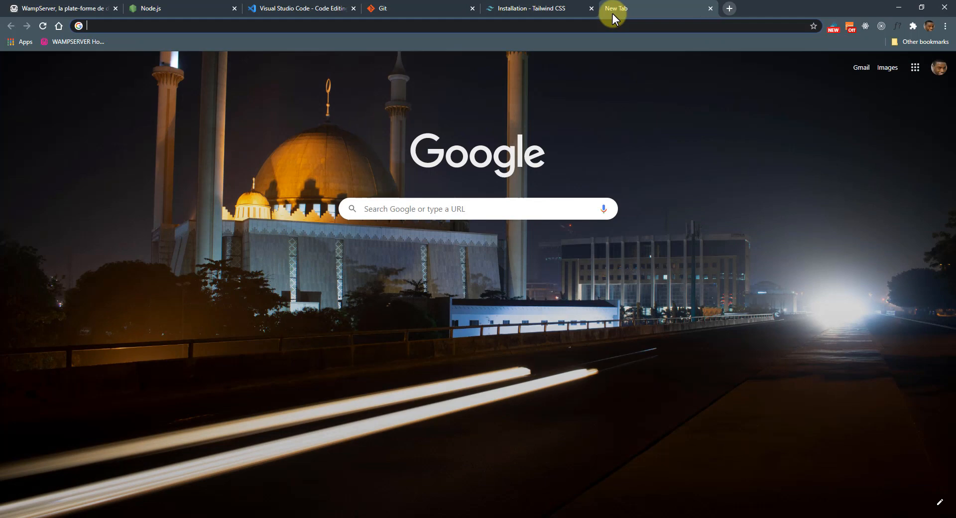
type("localhost/selltor")
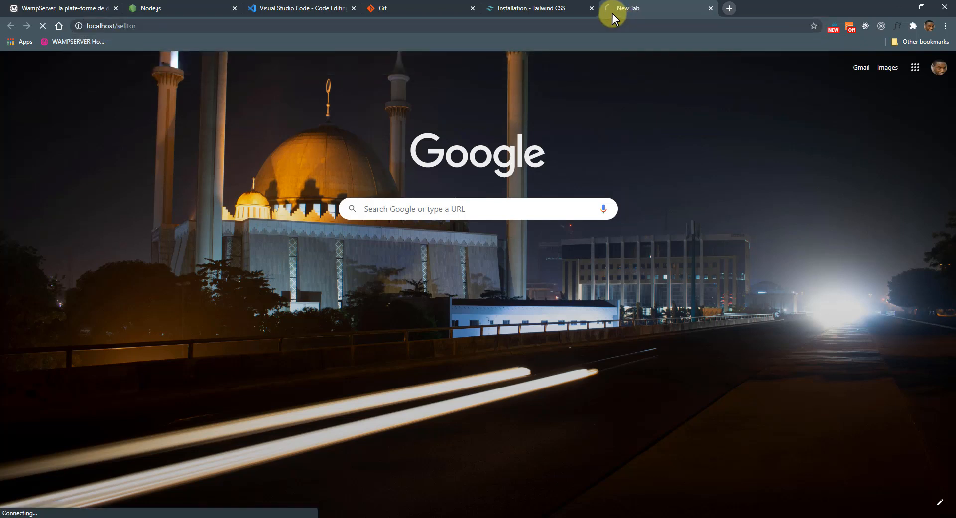
mouse_move(256, 26)
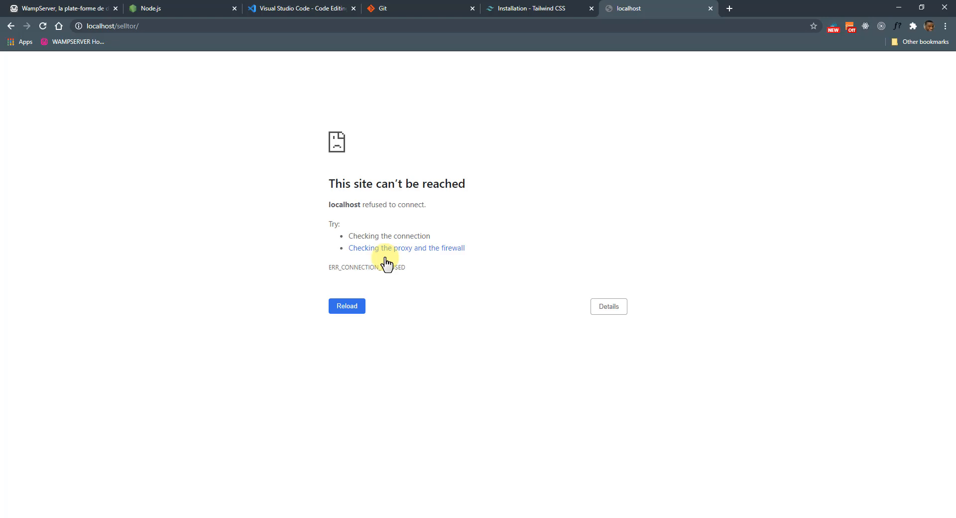
left_click(347, 306)
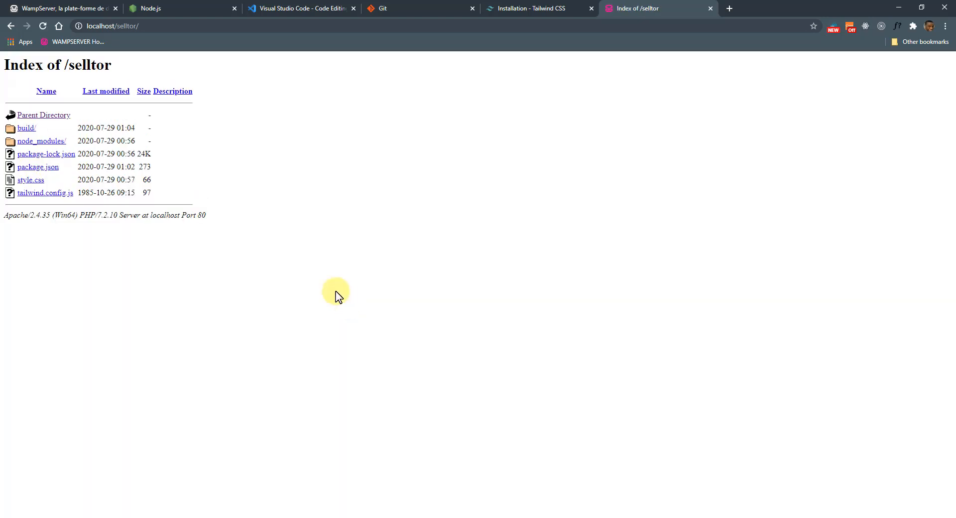
left_click(26, 127)
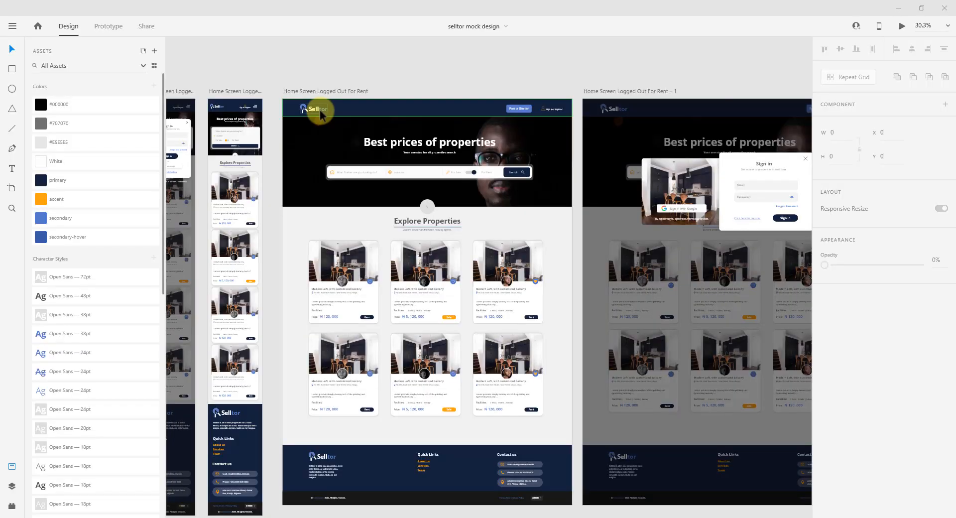
mouse_move(98, 251)
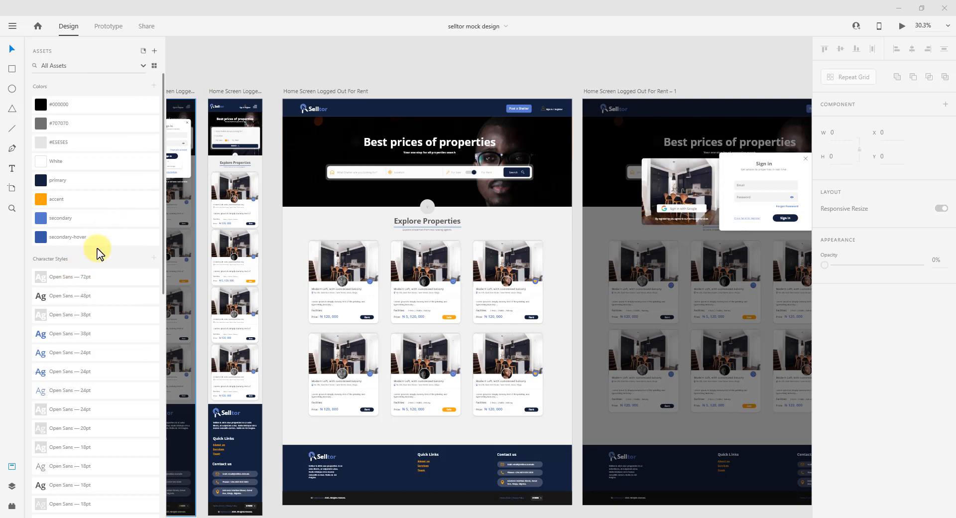
mouse_move(109, 216)
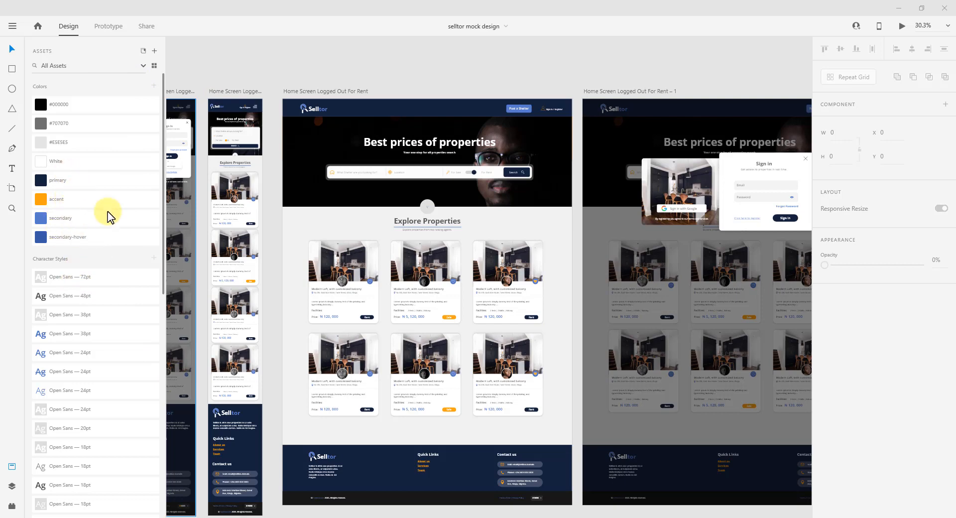
mouse_move(605, 15)
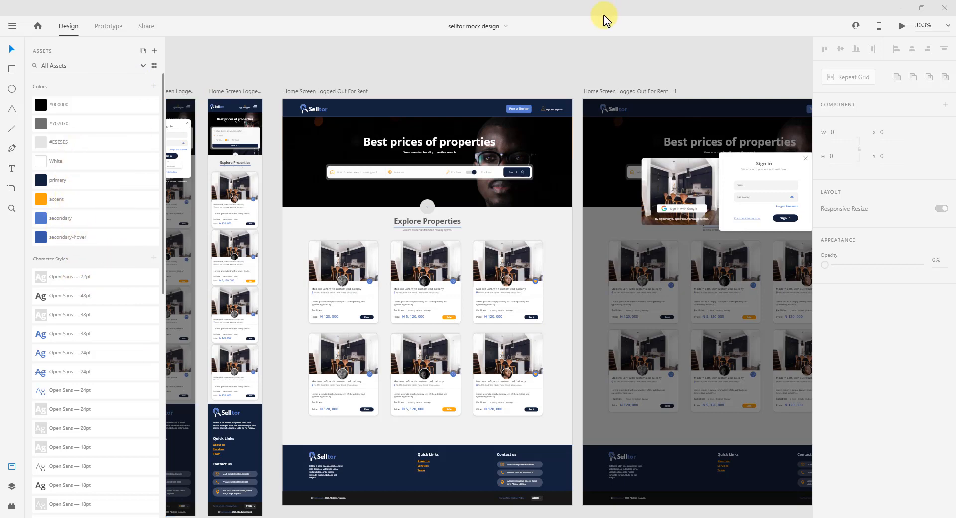
mouse_move(203, 29)
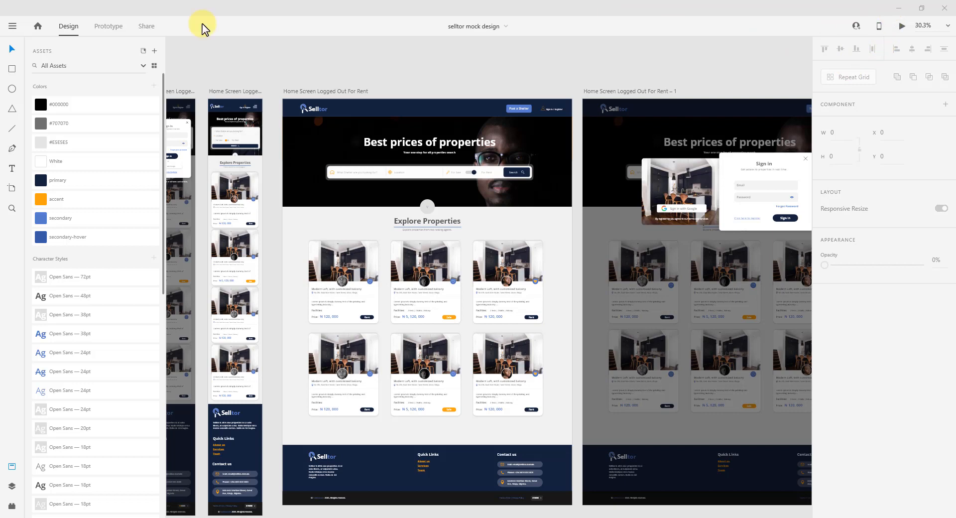
mouse_move(902, 10)
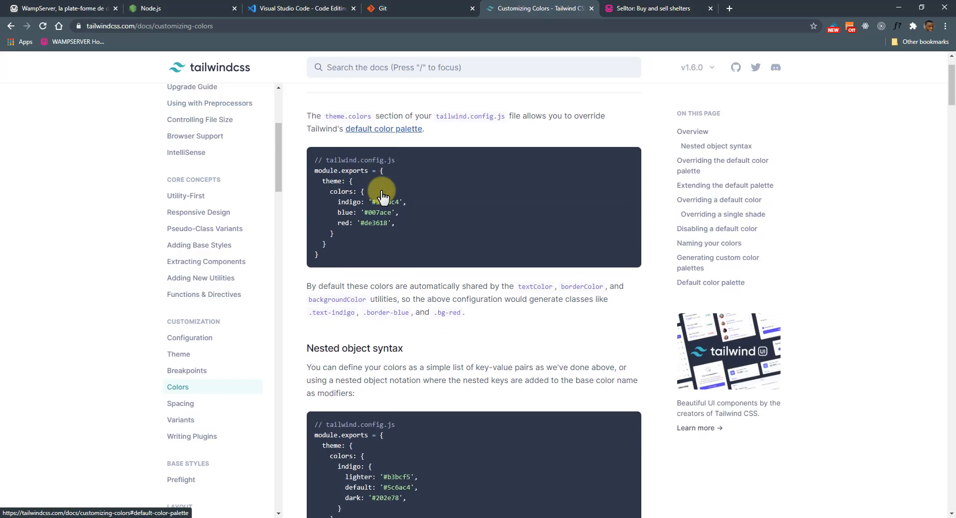
scroll("down", 3)
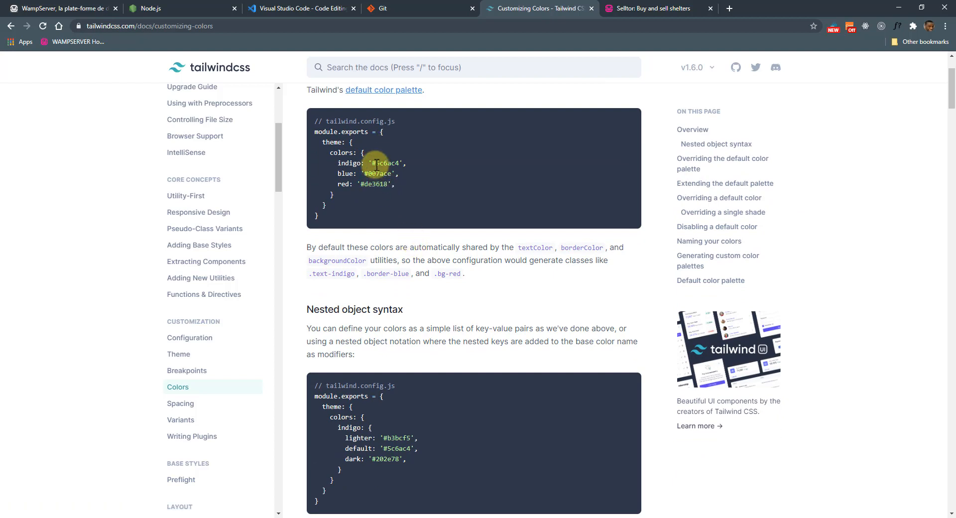
mouse_move(440, 89)
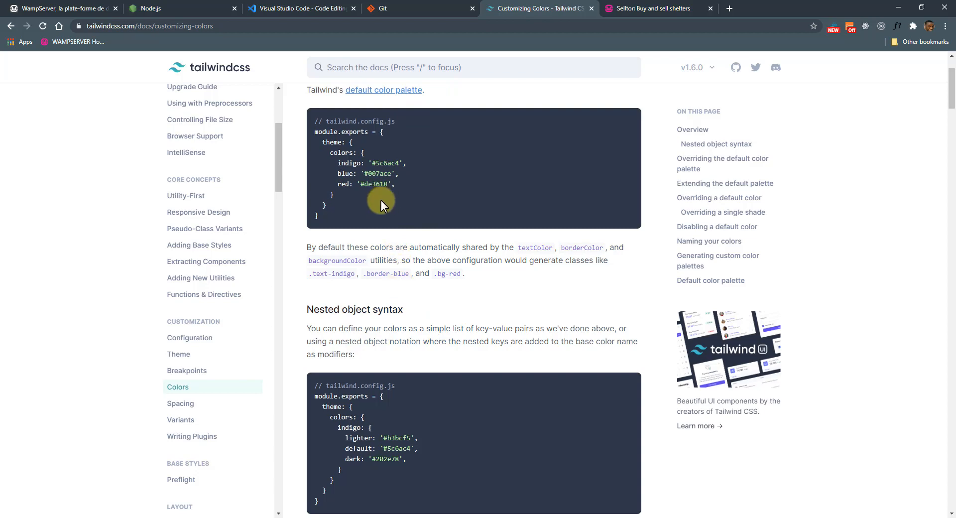
mouse_move(286, 334)
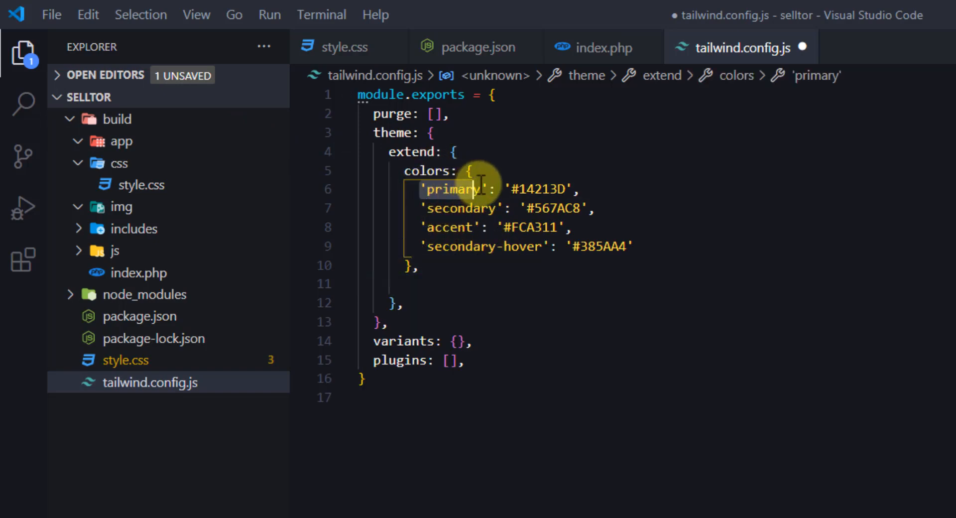
mouse_move(454, 189)
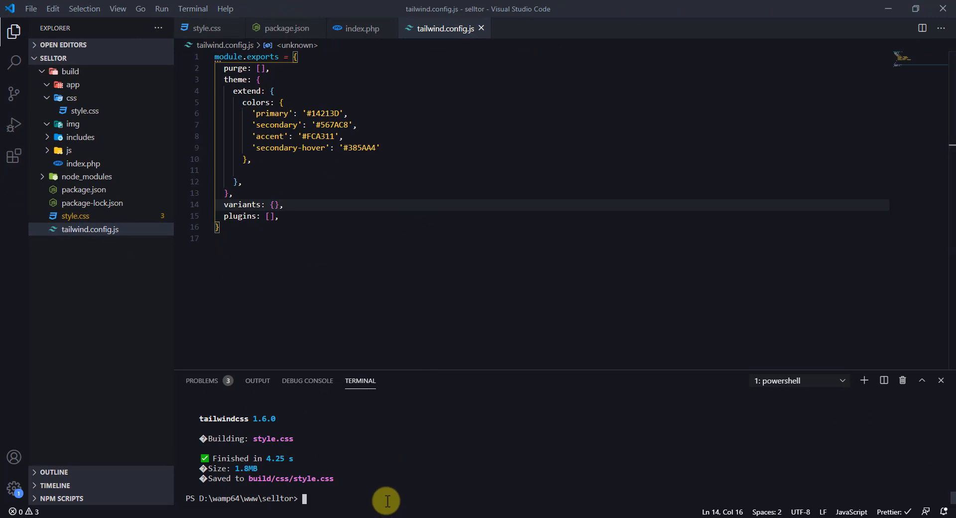
Rerun npm run build:tailwind producing a 1.85MB style.css, checking package.json and tailwind.config.js.
type("npm run build:tailwind")
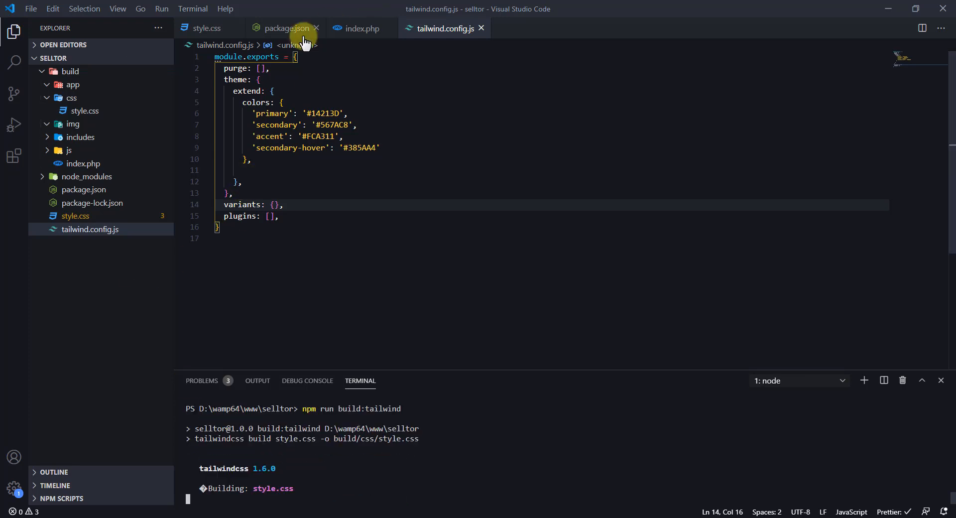
left_click(283, 28)
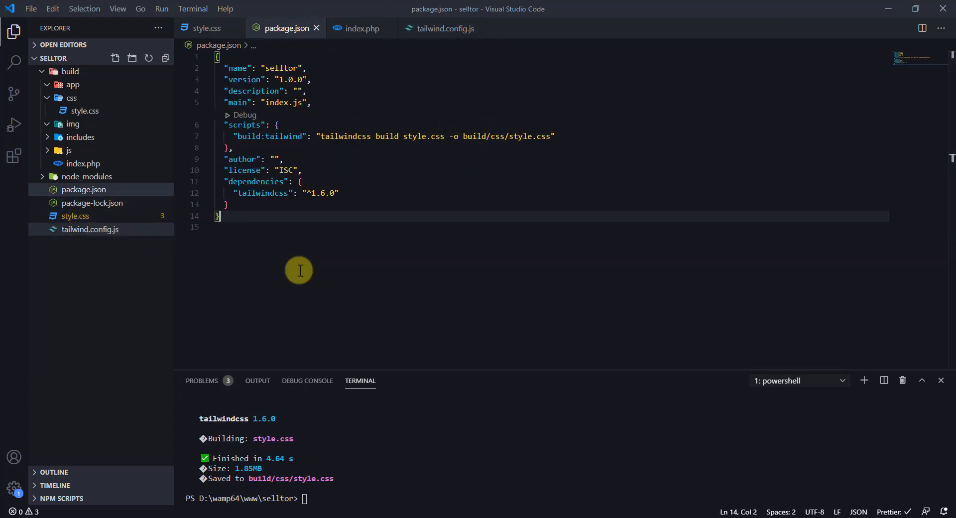
left_click(445, 28)
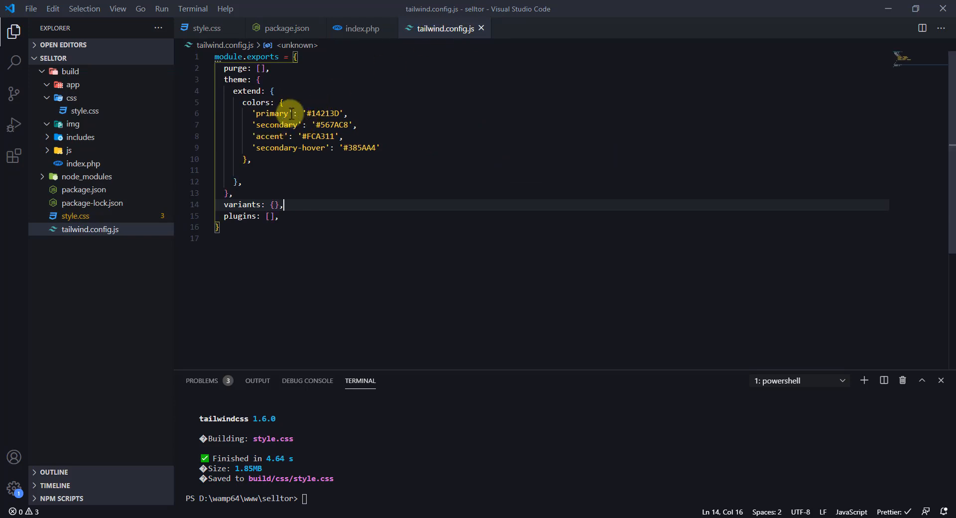
Replace text-blue-900 with text-accent on the Test paragraph in index.php and save.
left_click(363, 28)
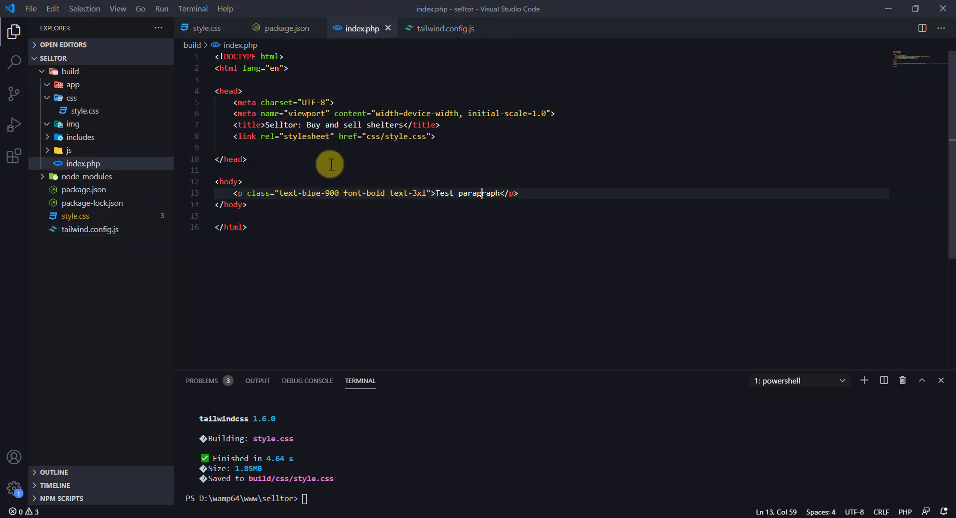
double_click(331, 193)
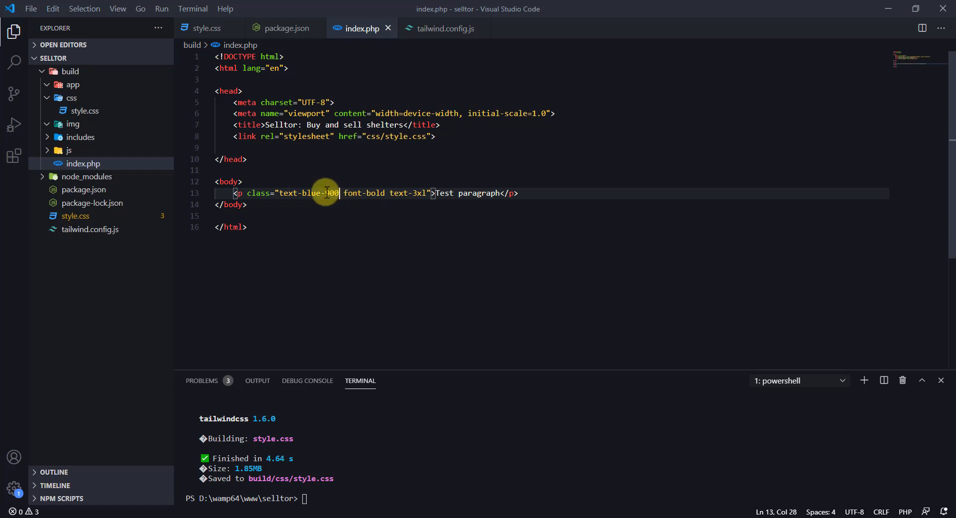
type("text-pri")
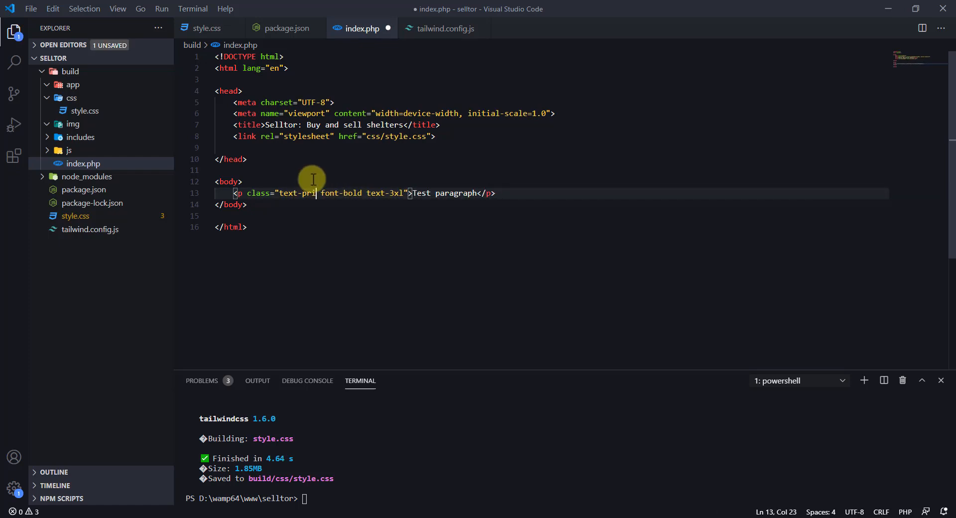
type("accent")
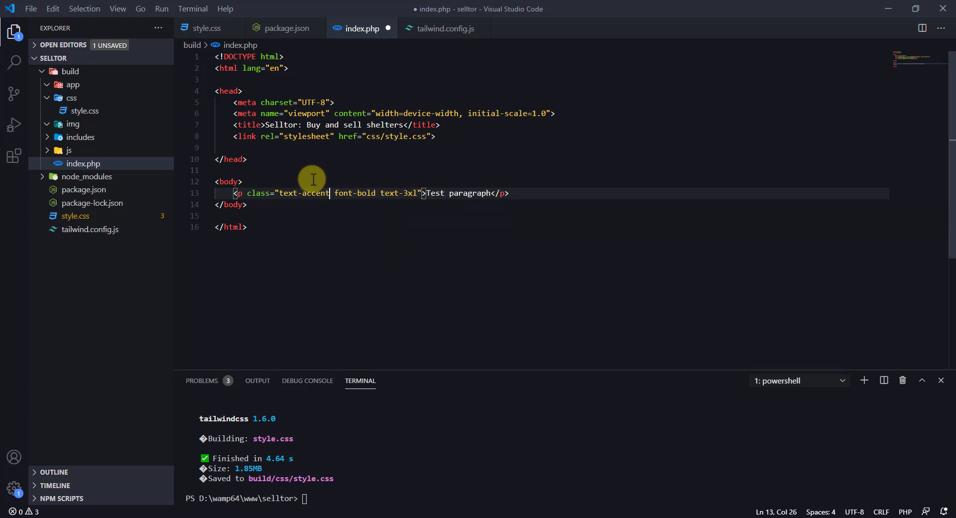
key("ctrl+s")
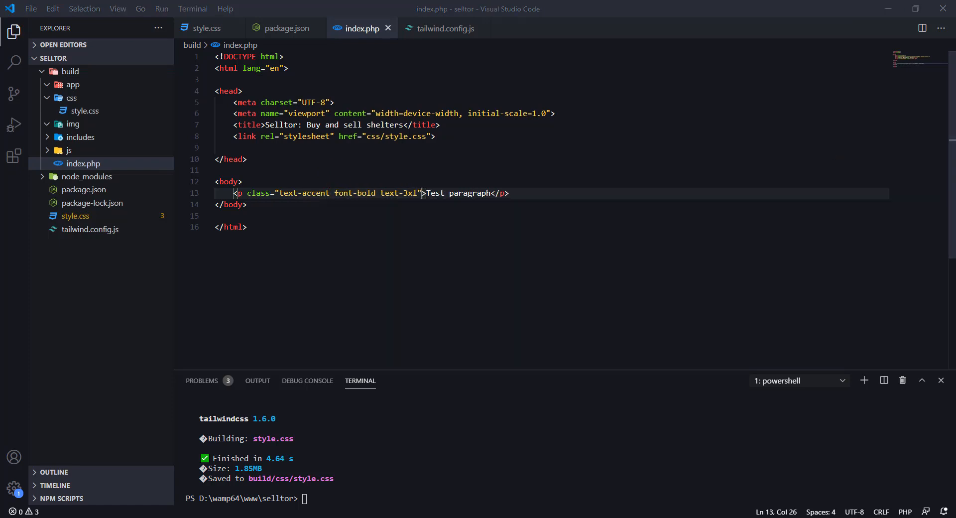